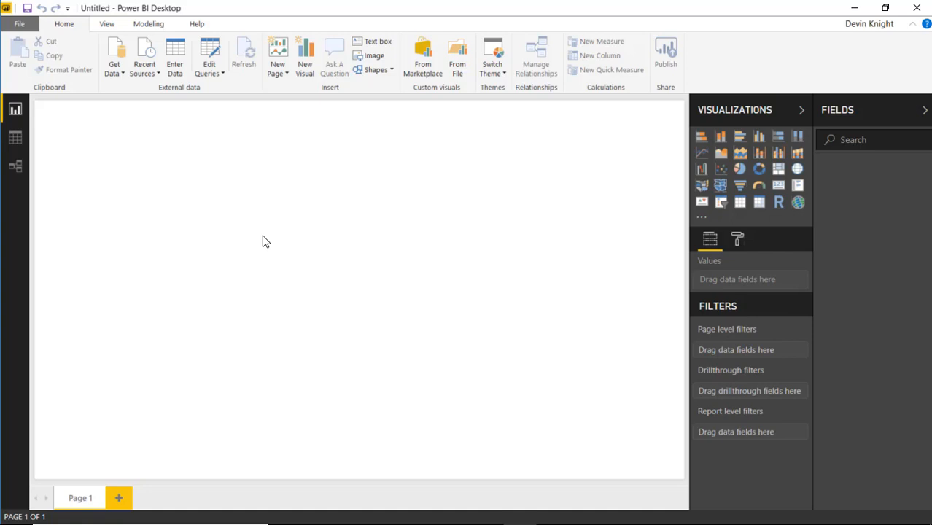
pyautogui.moveTo(262, 241)
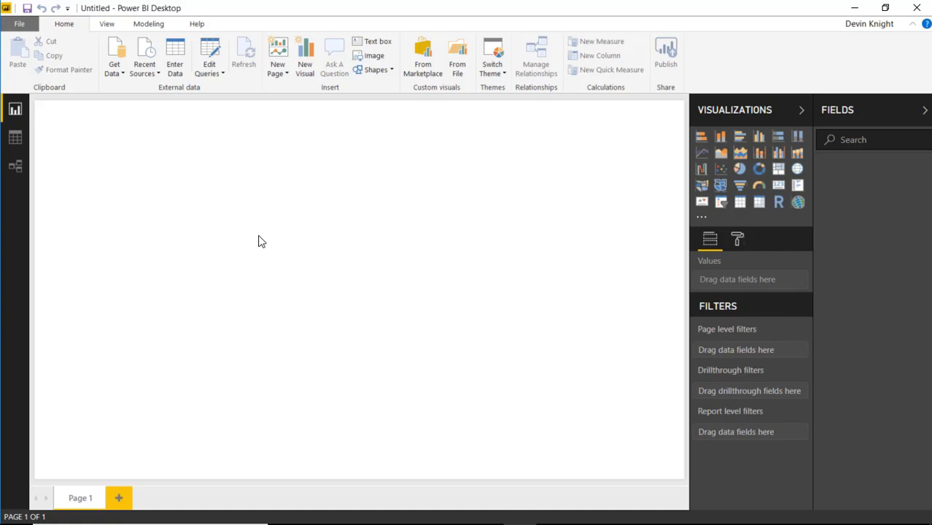
pyautogui.moveTo(113, 84)
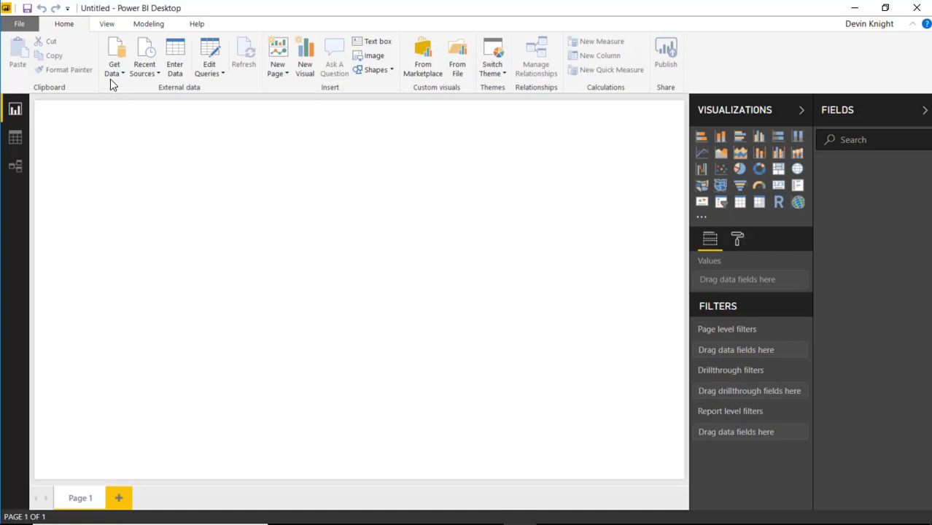
# - Import the Sales table from All Product Sales.xlsx through Get Data > Excel
pyautogui.click(113, 54)
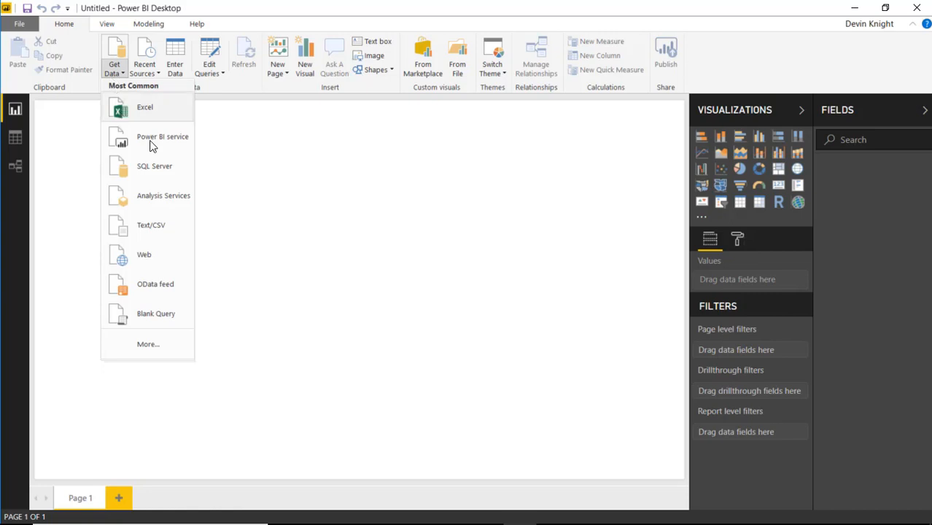
pyautogui.click(144, 107)
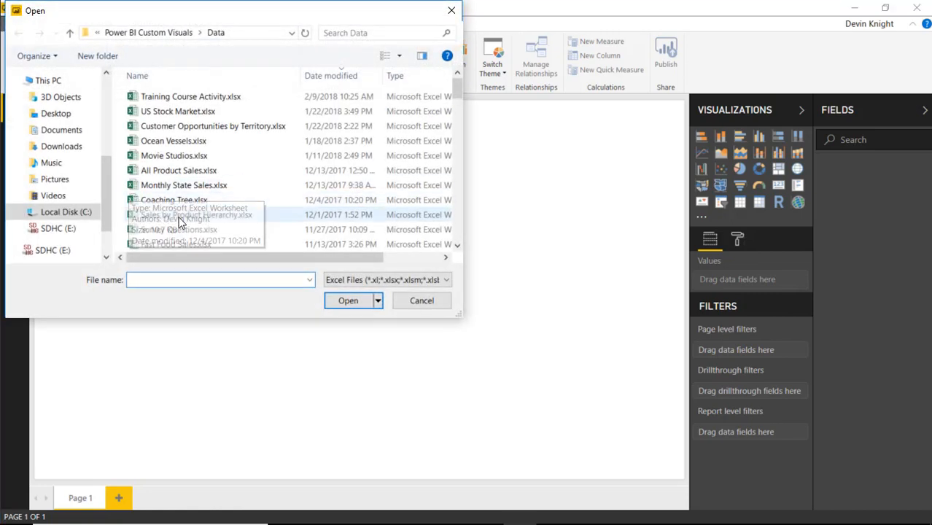
pyautogui.click(179, 170)
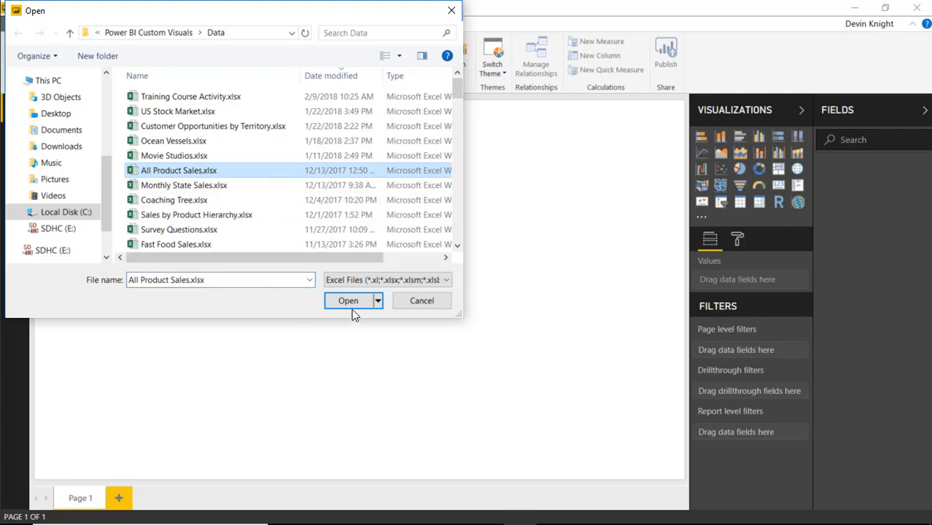
pyautogui.click(348, 300)
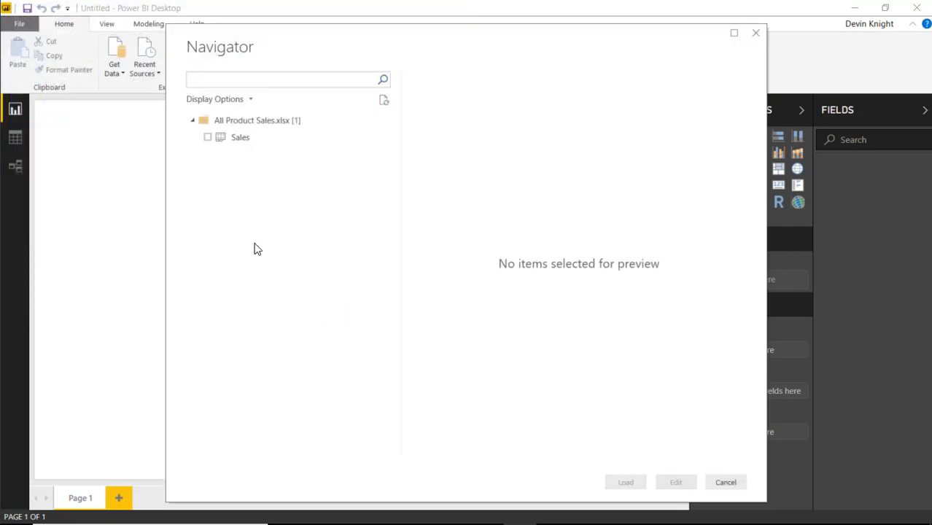
pyautogui.moveTo(240, 137)
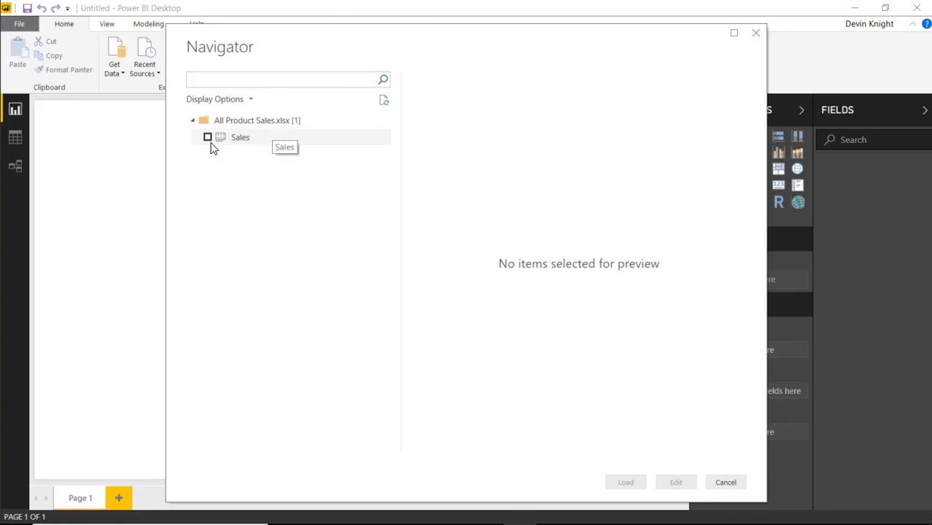
pyautogui.click(207, 137)
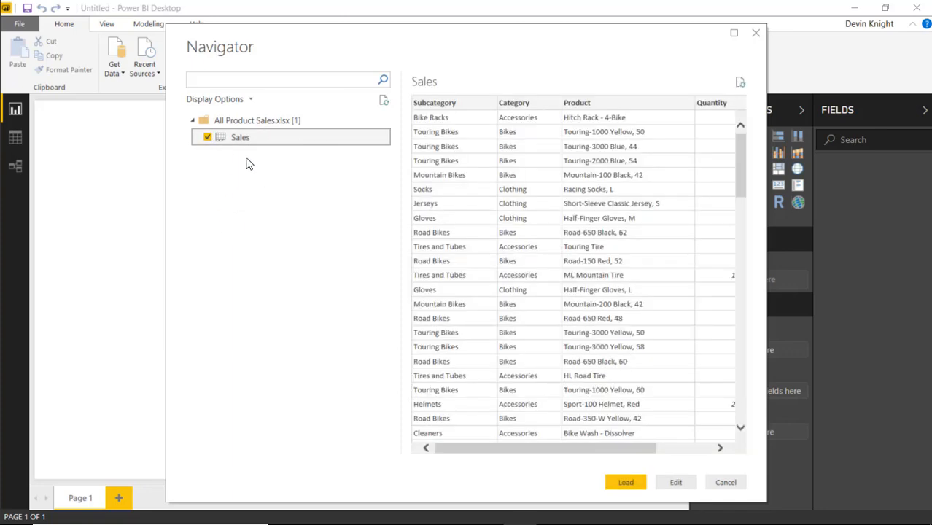
pyautogui.click(624, 482)
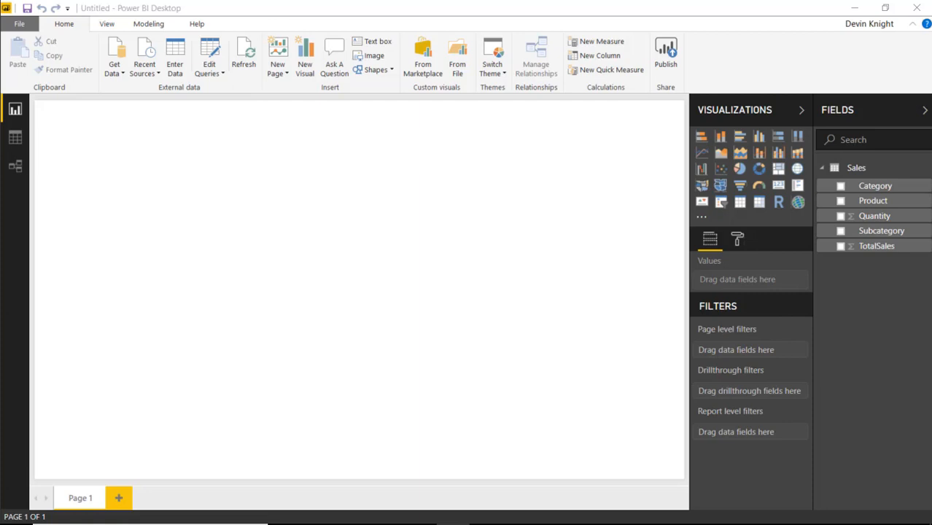
pyautogui.moveTo(509, 177)
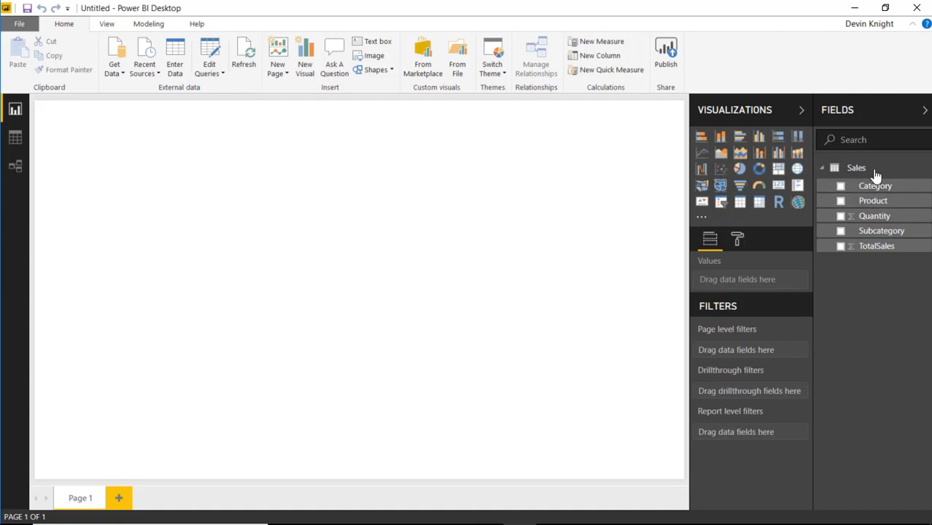
# - Add a bar chart and stretch it across the page's right side for TotalSales by Product
pyautogui.click(701, 136)
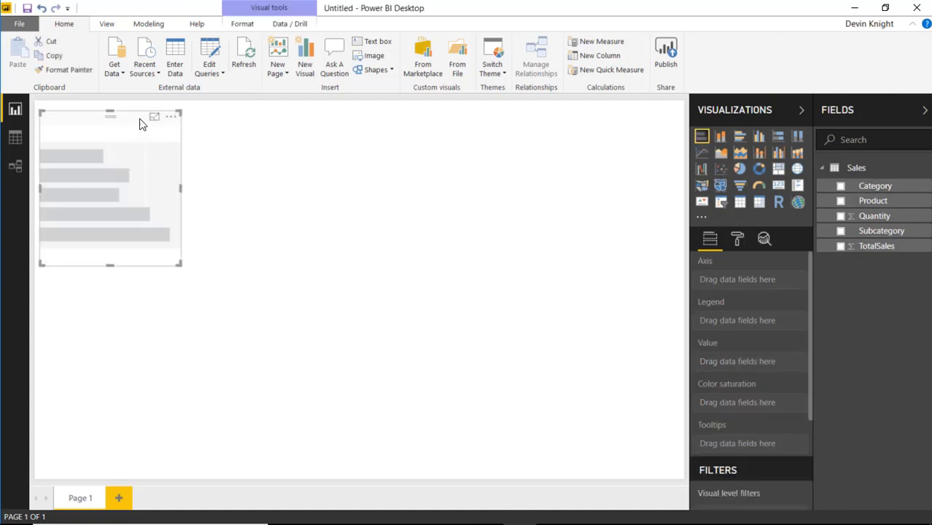
pyautogui.moveTo(110, 188); pyautogui.dragTo(594, 191)
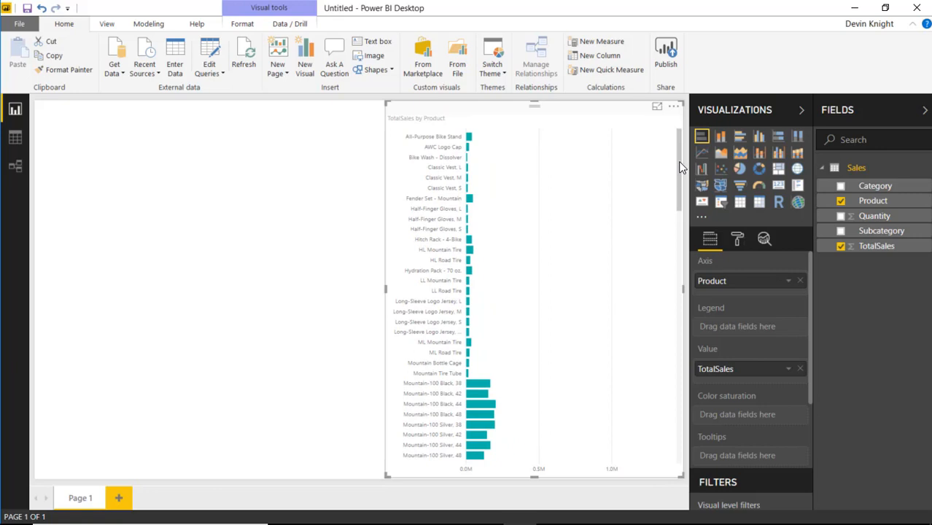
pyautogui.scroll(-3)
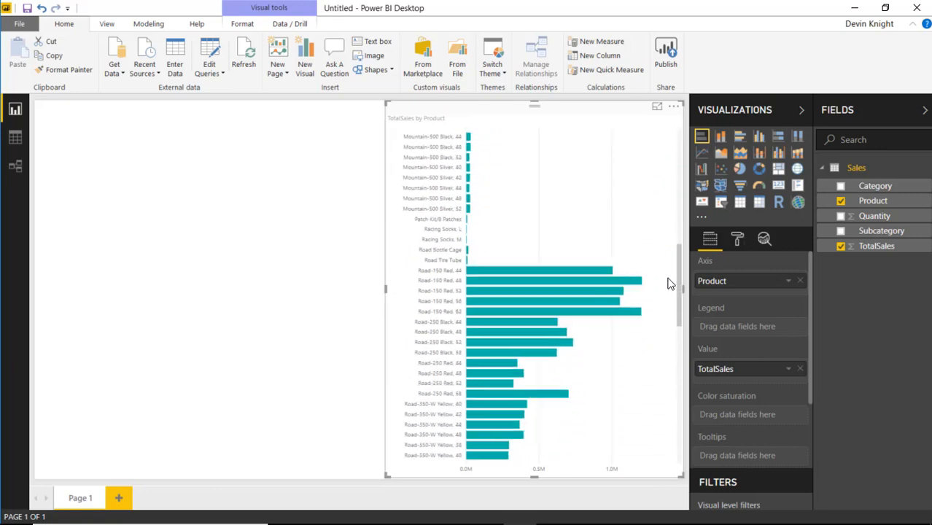
pyautogui.scroll(-3)
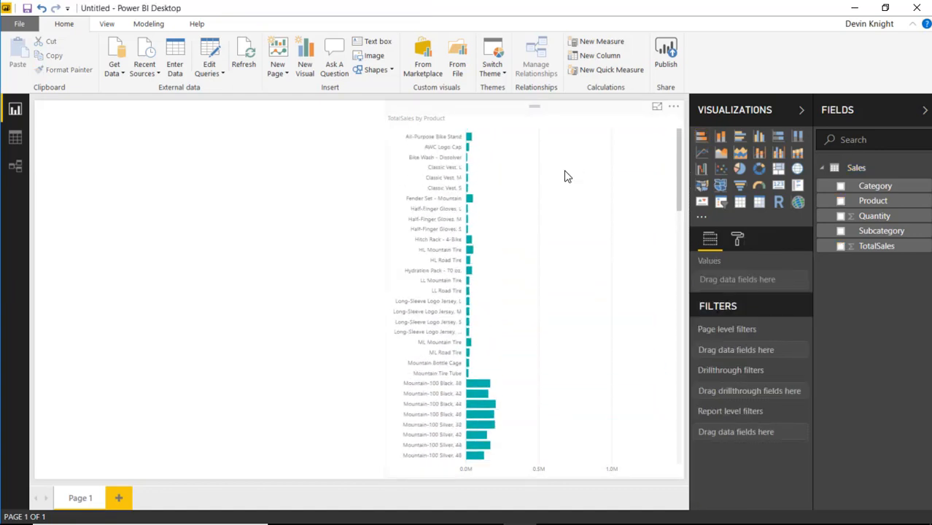
pyautogui.moveTo(523, 308)
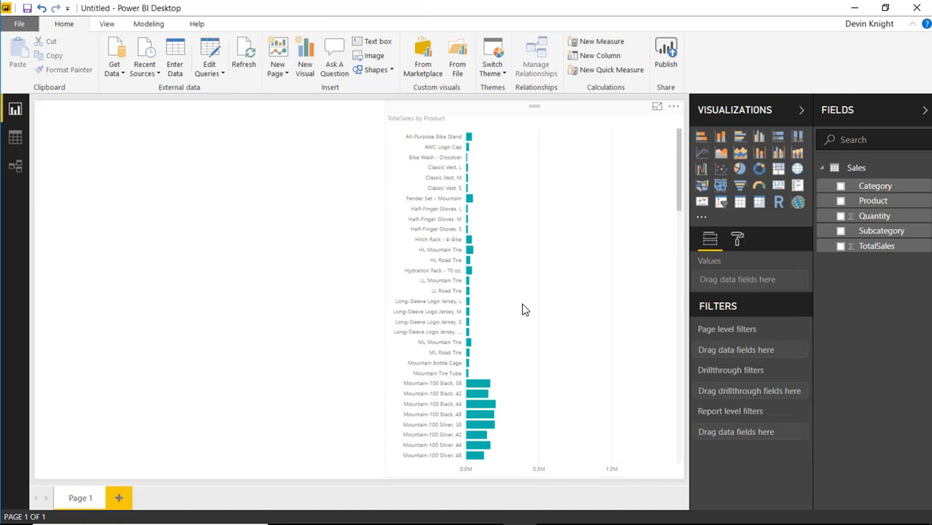
pyautogui.moveTo(337, 322)
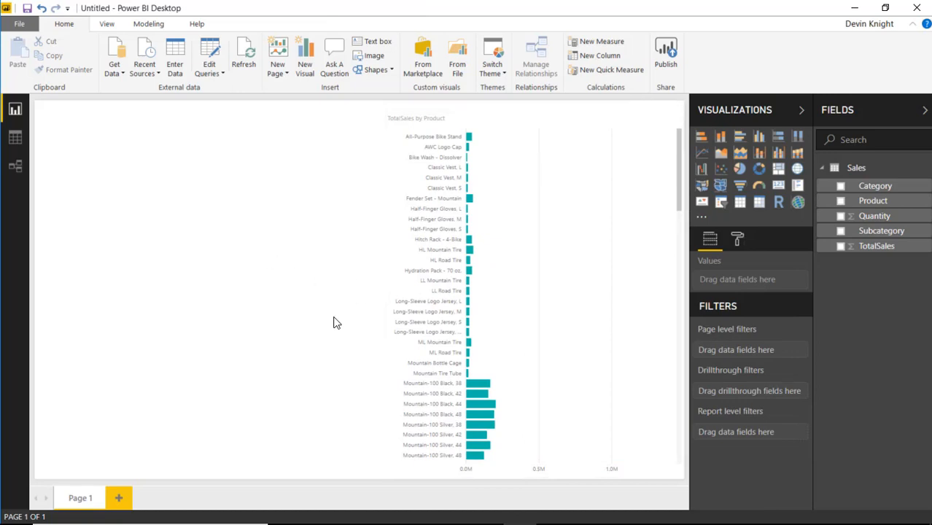
pyautogui.moveTo(437, 69)
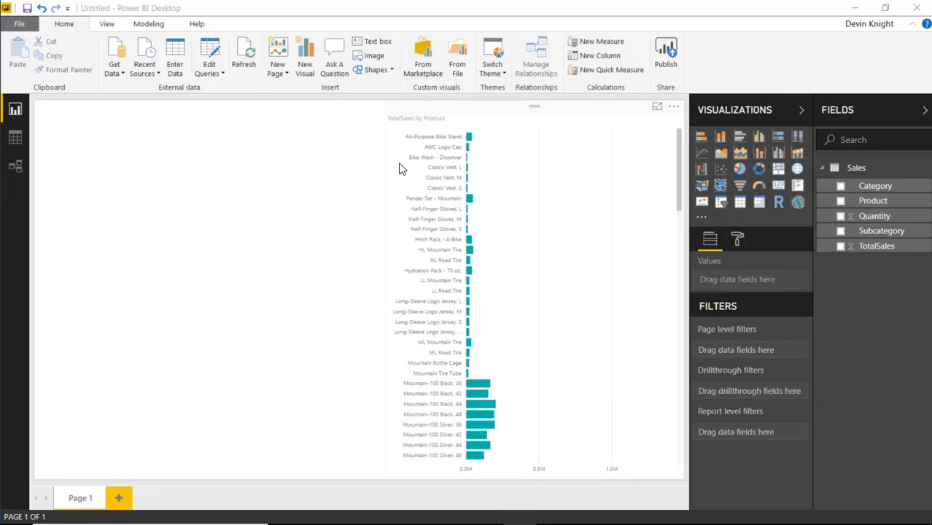
# - Search the marketplace for 'smart filter' and add Smart Filter by OKViz
pyautogui.click(422, 58)
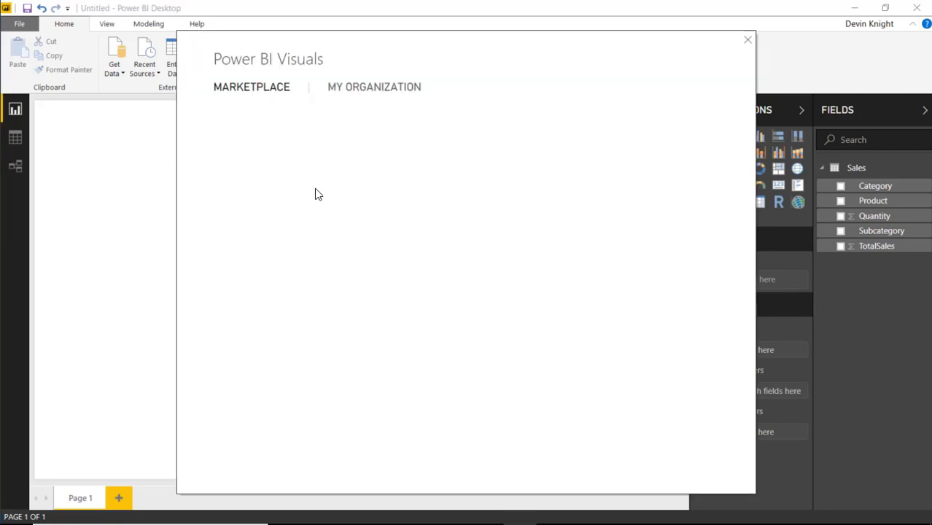
pyautogui.click(251, 87)
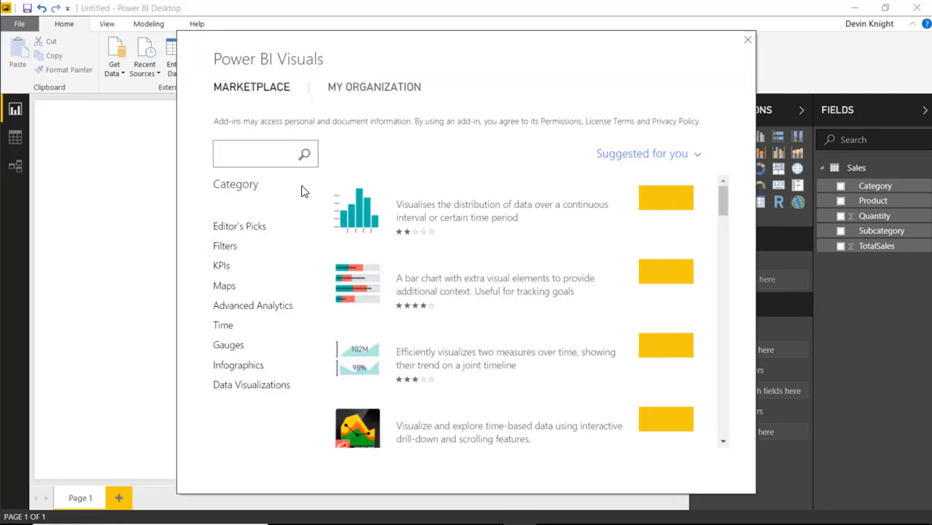
pyautogui.write('fma')
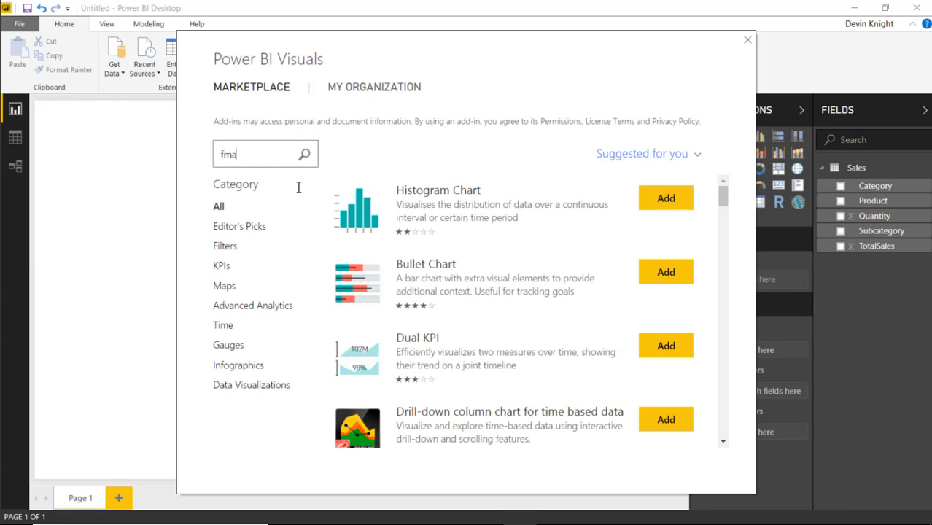
pyautogui.write('smart filter')
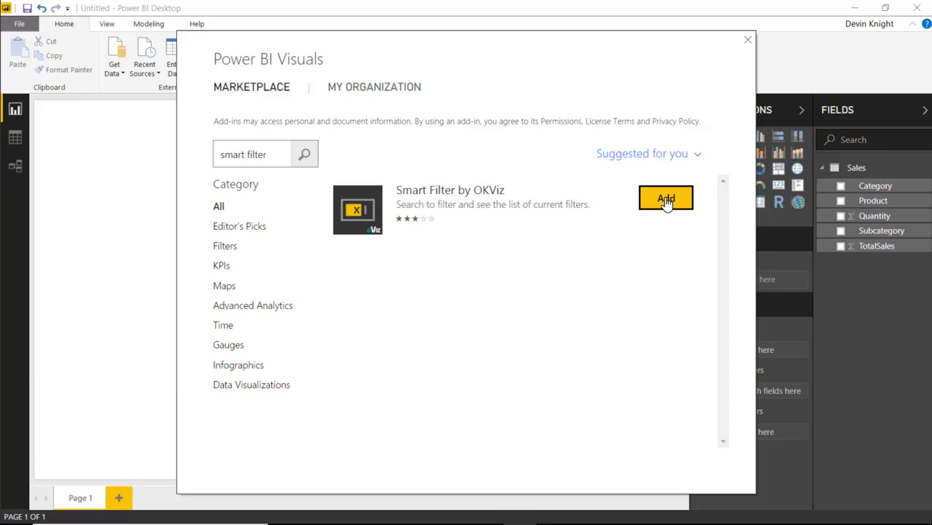
pyautogui.click(664, 198)
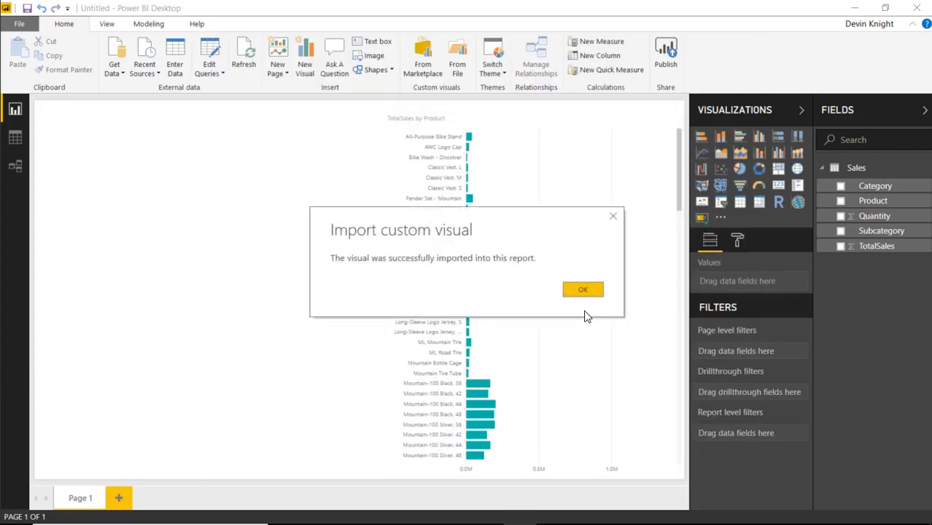
pyautogui.click(582, 289)
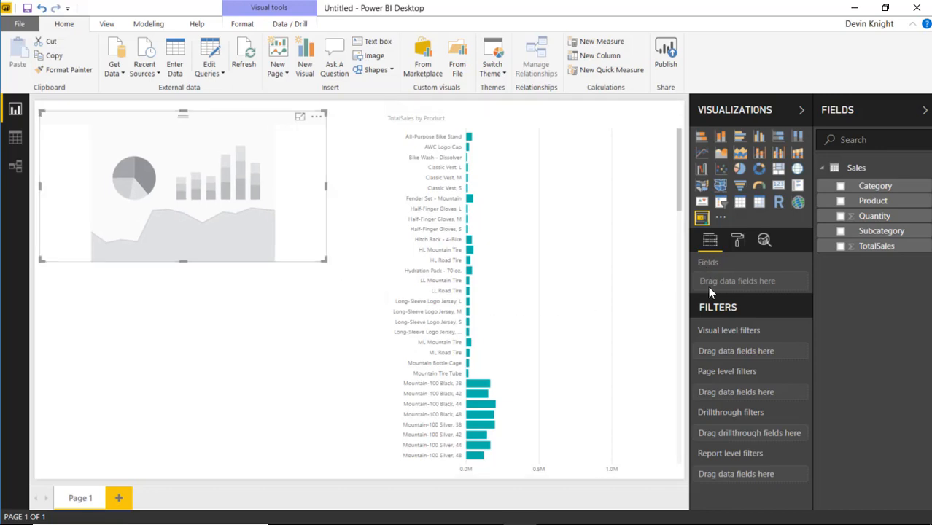
pyautogui.moveTo(754, 301)
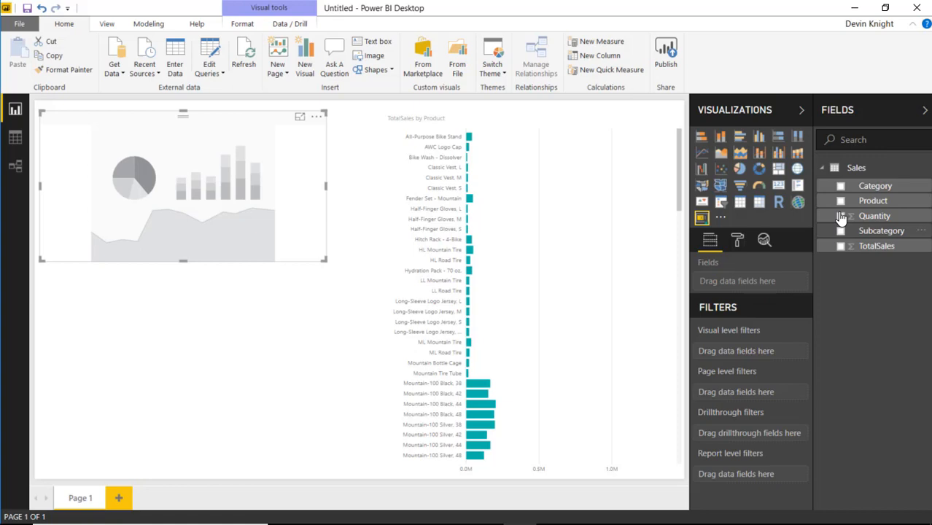
# - Give the Smart Filter the Category and Subcategory fields
pyautogui.click(841, 185)
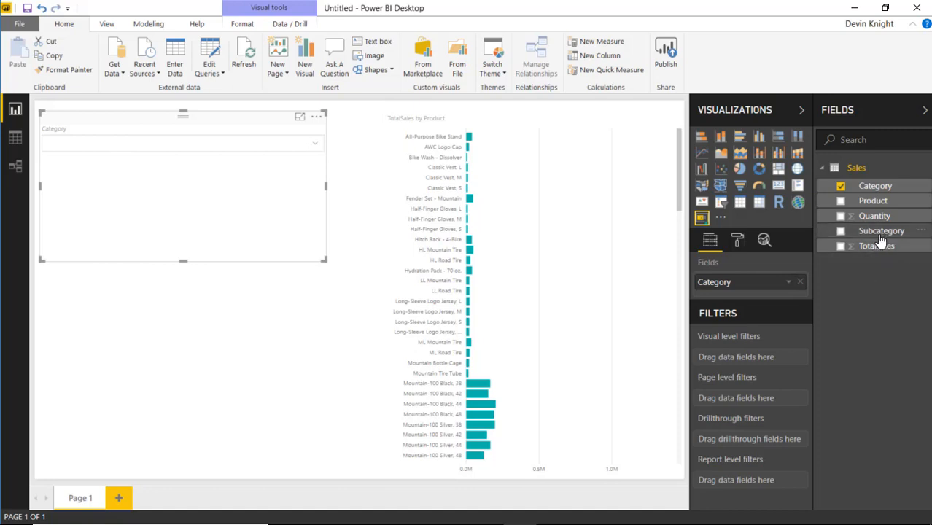
pyautogui.click(841, 231)
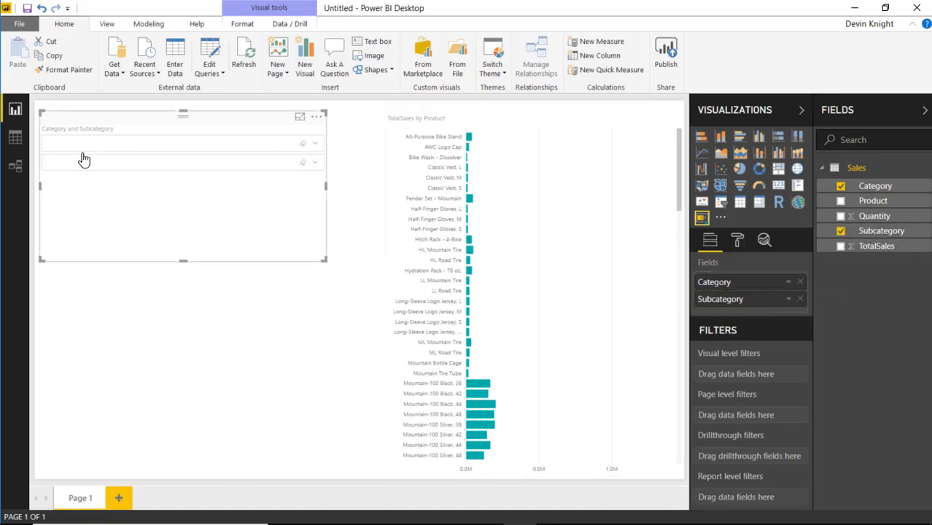
pyautogui.moveTo(117, 160)
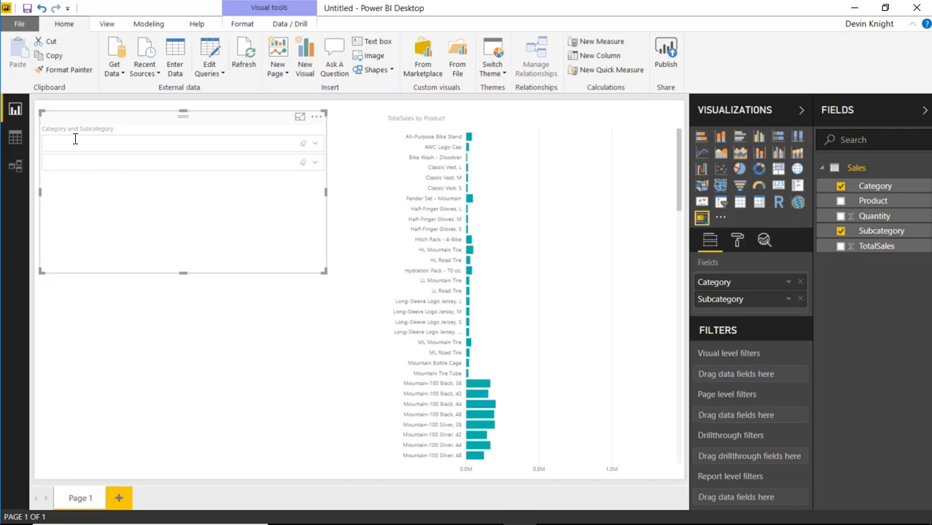
pyautogui.moveTo(248, 160)
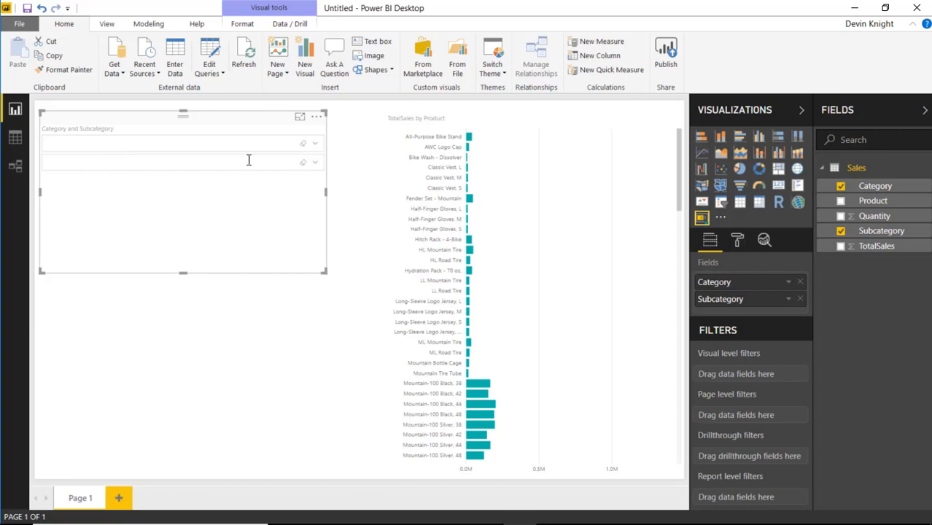
pyautogui.click(314, 143)
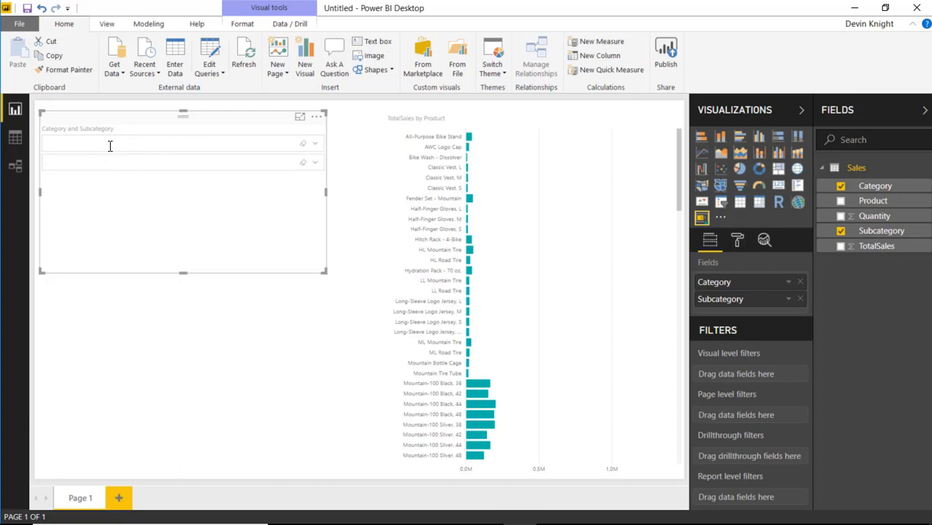
pyautogui.moveTo(114, 187)
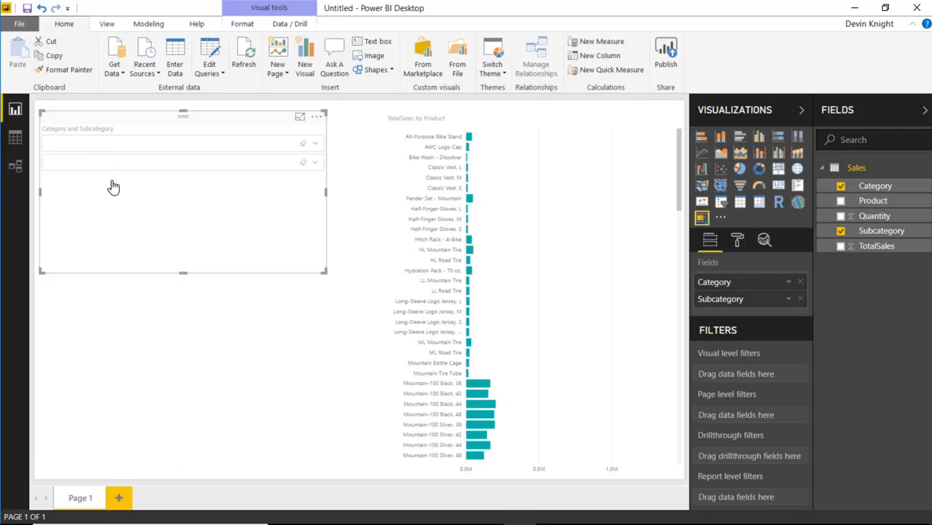
pyautogui.moveTo(106, 144)
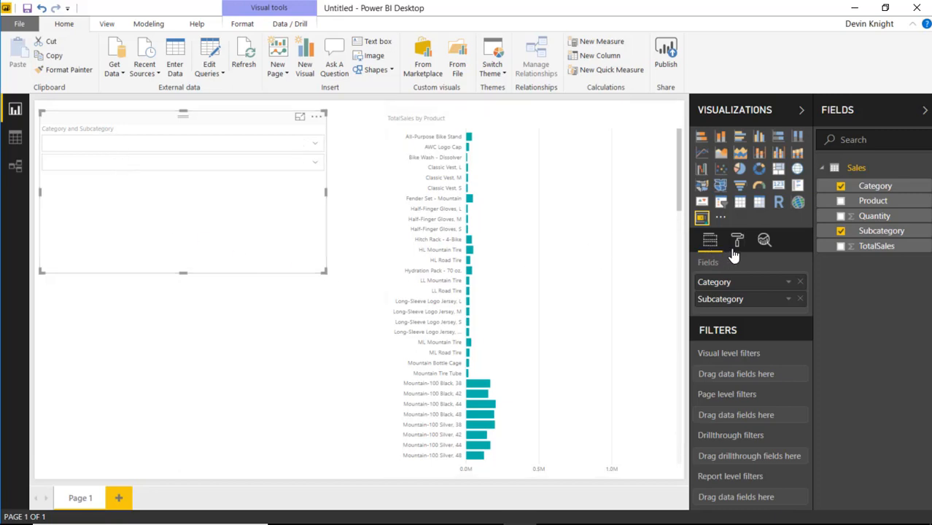
# - Turn Filter box Placeholder on and Title off for the Smart Filter
pyautogui.click(737, 241)
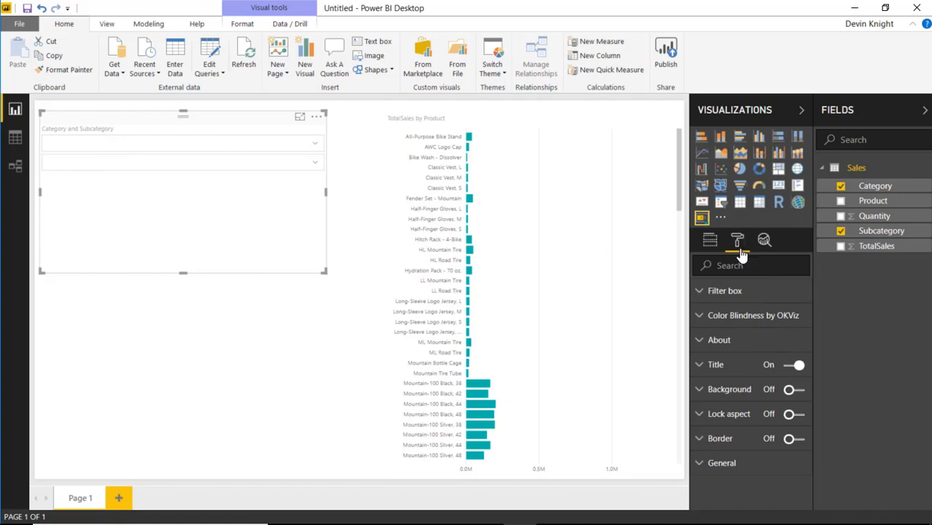
pyautogui.click(724, 290)
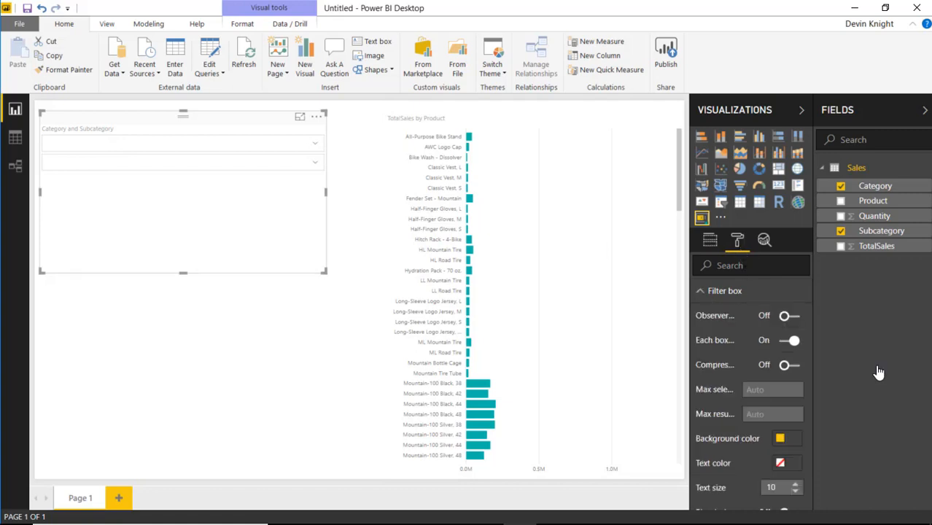
pyautogui.scroll(-3)
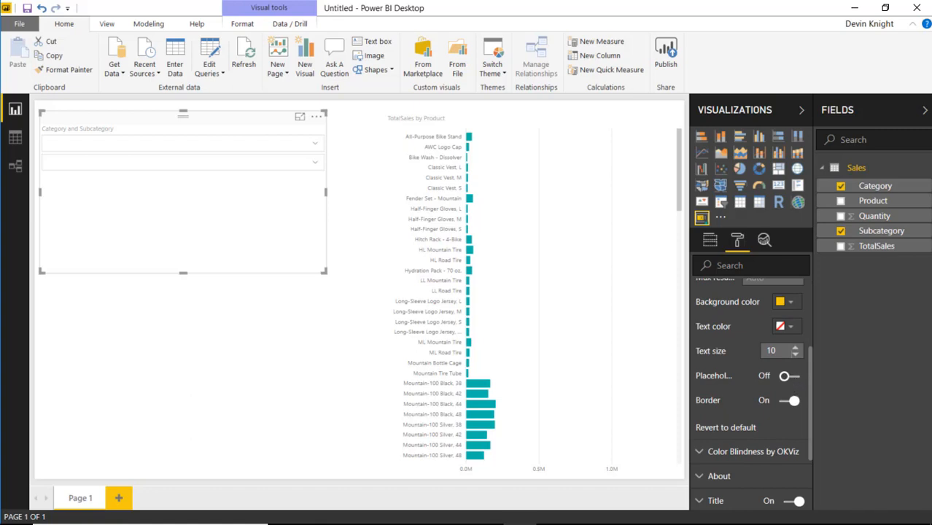
pyautogui.click(786, 376)
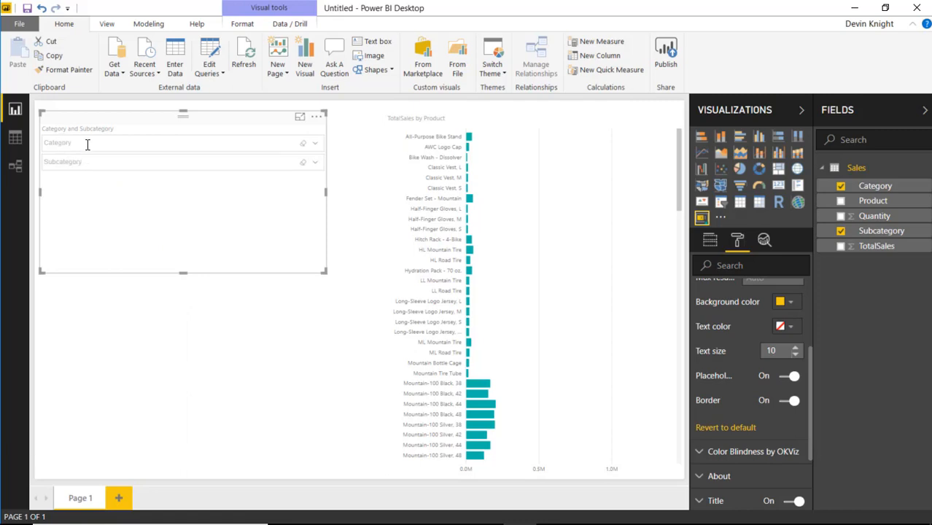
pyautogui.moveTo(97, 159)
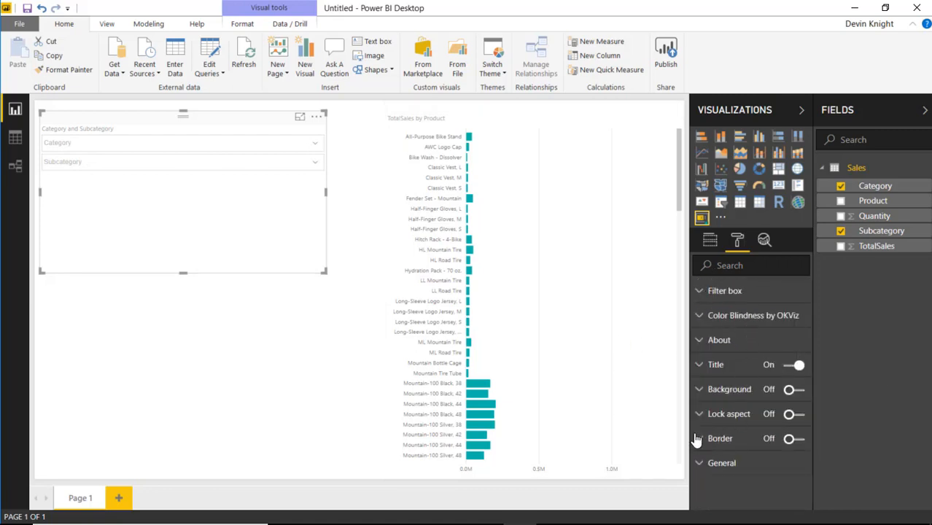
pyautogui.moveTo(721, 398)
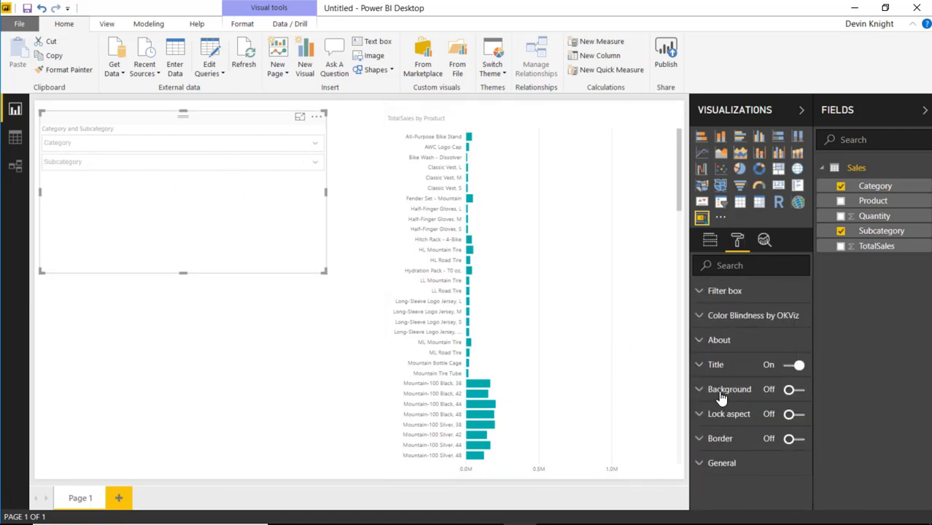
pyautogui.click(794, 365)
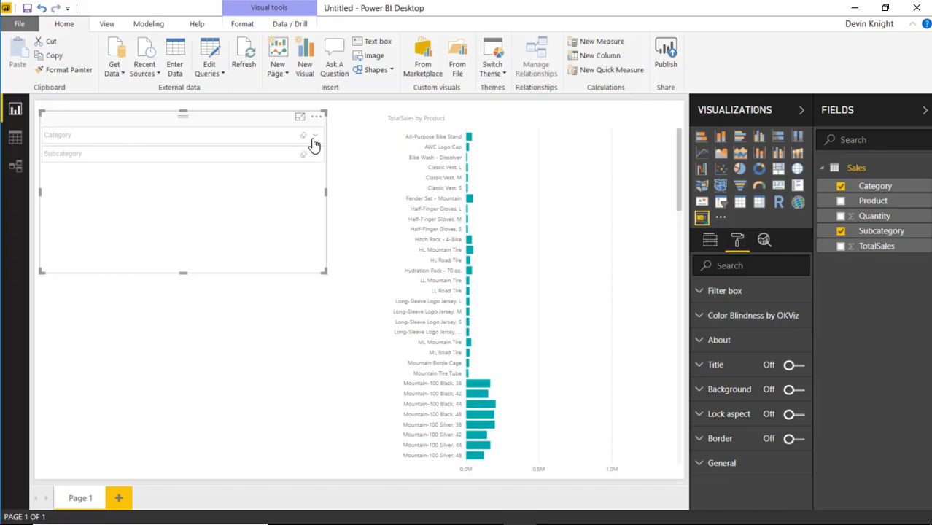
pyautogui.moveTo(279, 138)
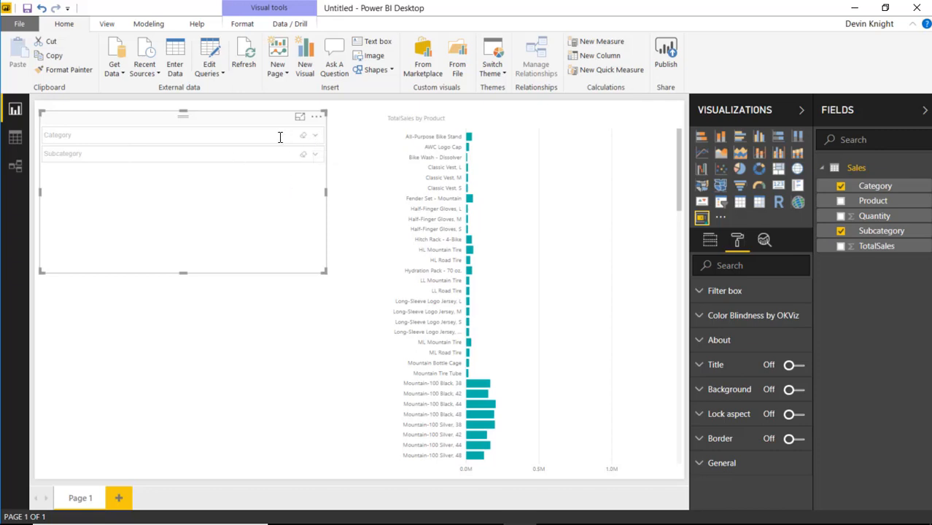
# - Enter 'clothing' in the Category box and choose the Clothing suggestion
pyautogui.write('clothing')
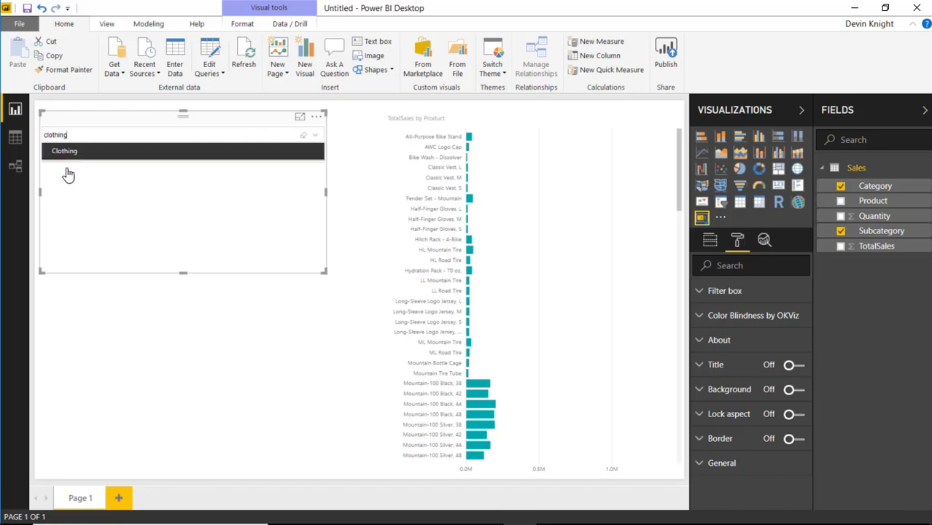
pyautogui.click(64, 151)
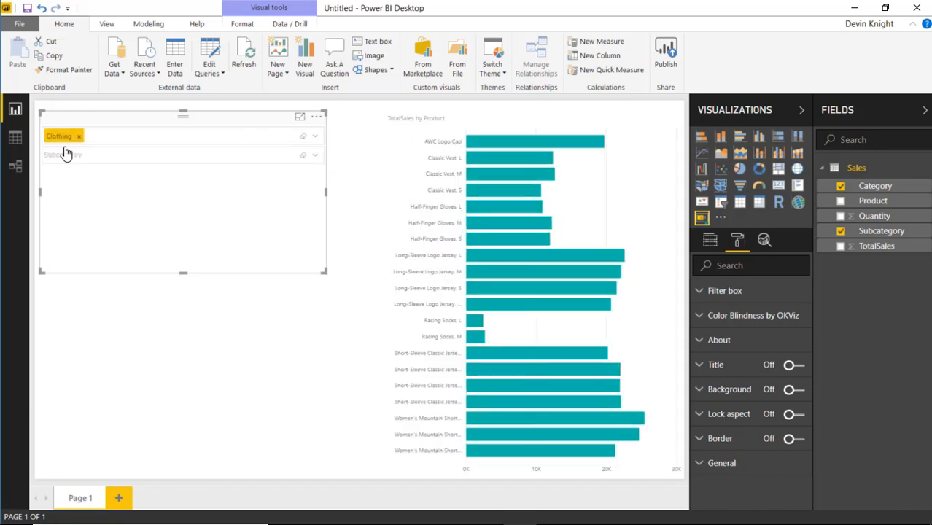
pyautogui.moveTo(613, 295)
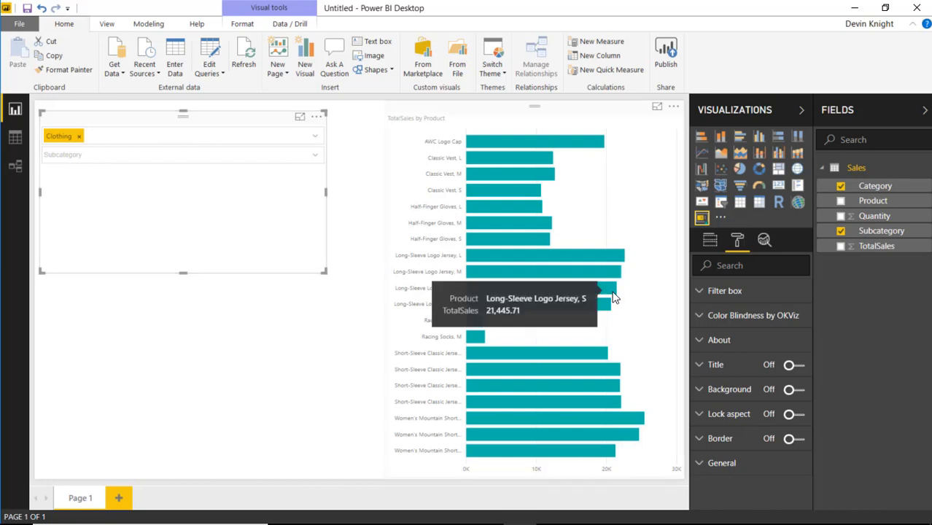
pyautogui.moveTo(385, 363)
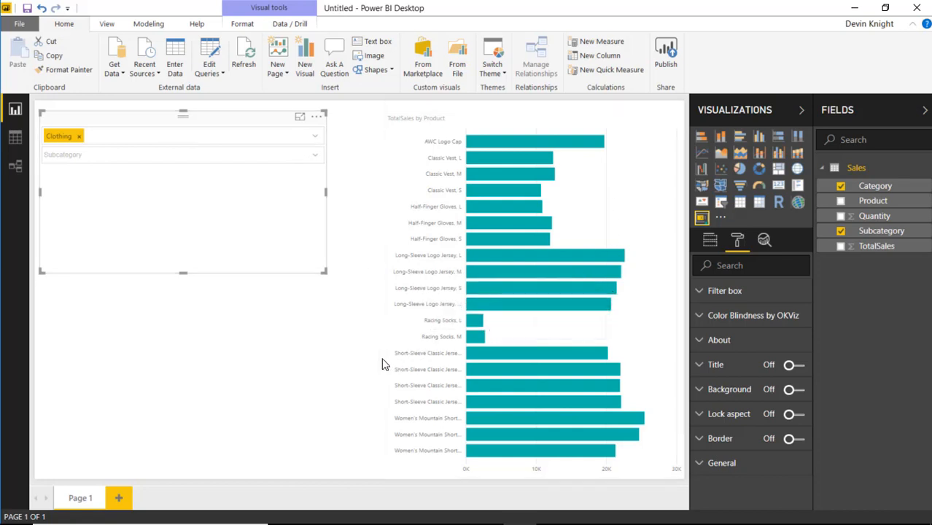
pyautogui.moveTo(375, 354)
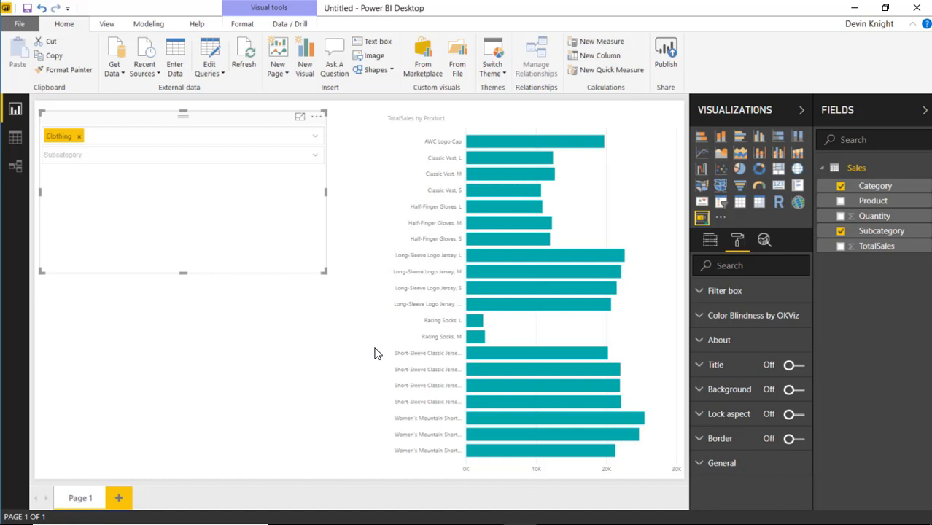
pyautogui.moveTo(368, 330)
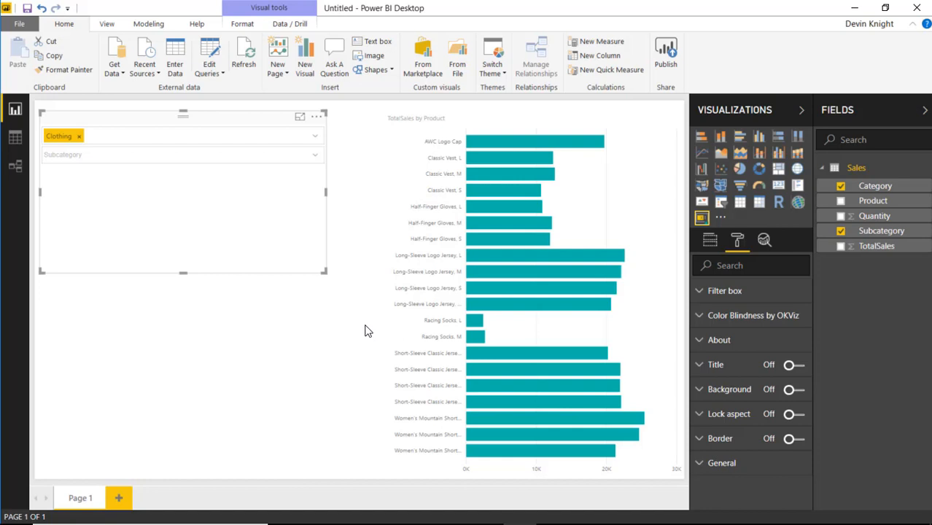
pyautogui.moveTo(266, 250)
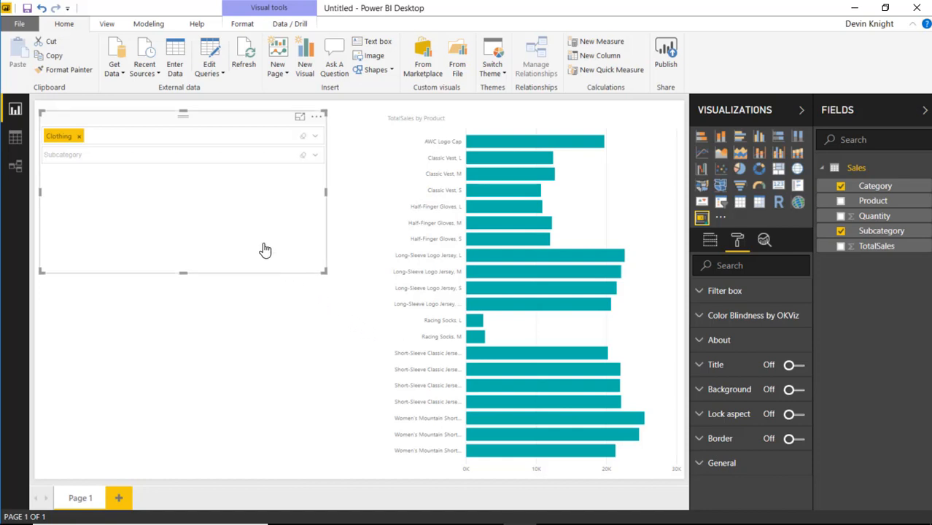
pyautogui.click(314, 155)
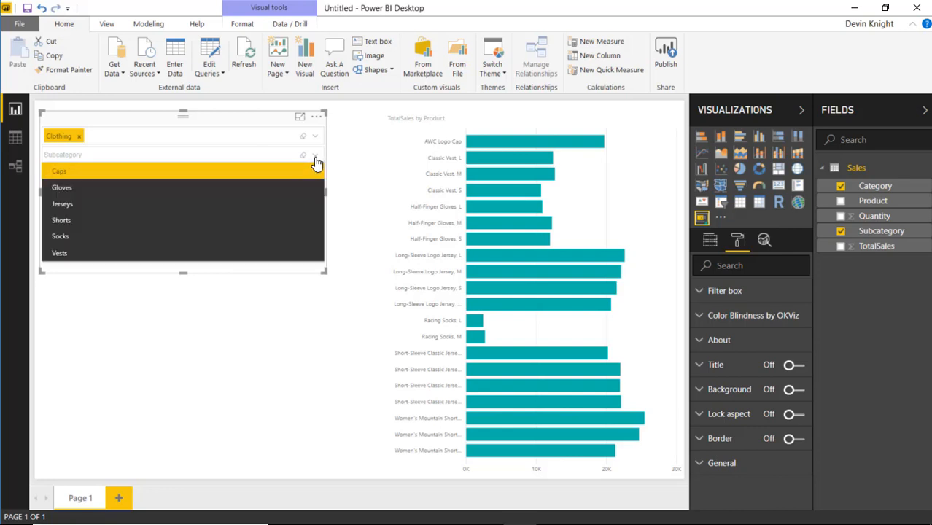
pyautogui.click(61, 187)
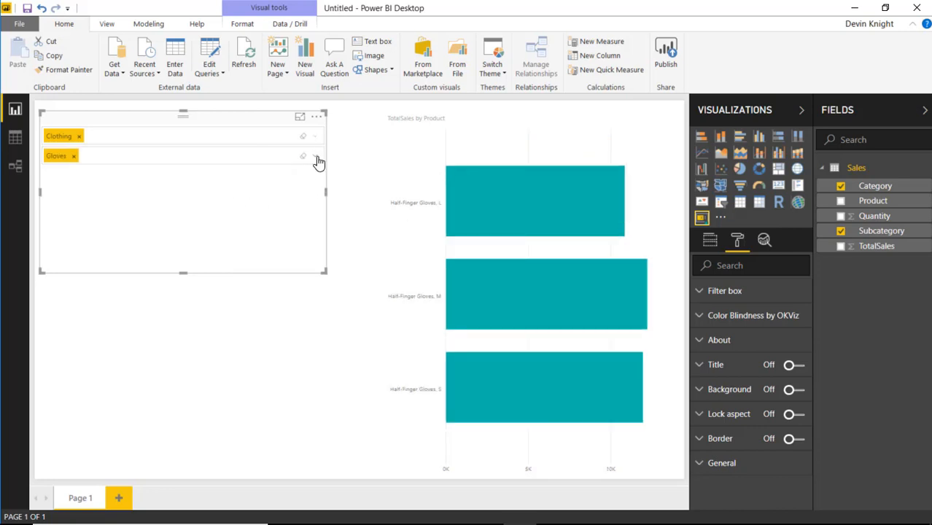
pyautogui.click(314, 155)
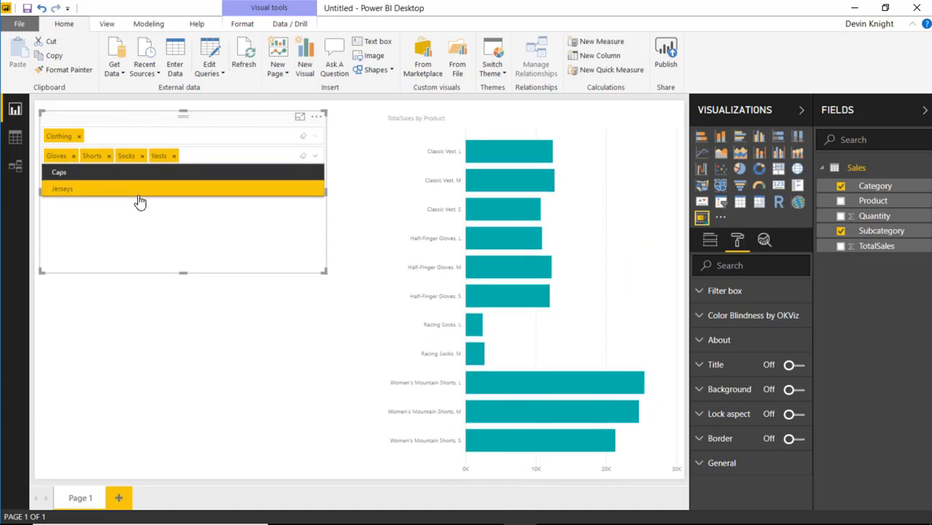
pyautogui.click(59, 172)
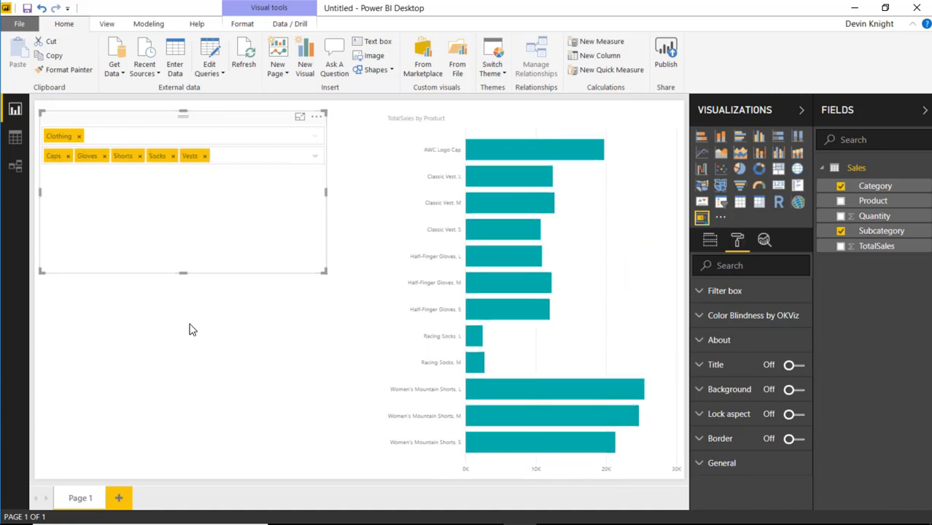
pyautogui.moveTo(291, 246)
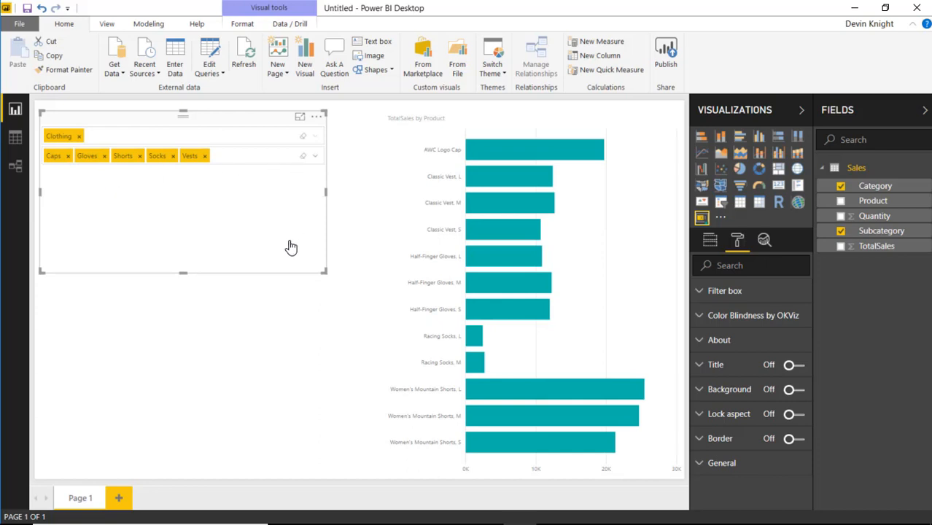
pyautogui.moveTo(251, 261)
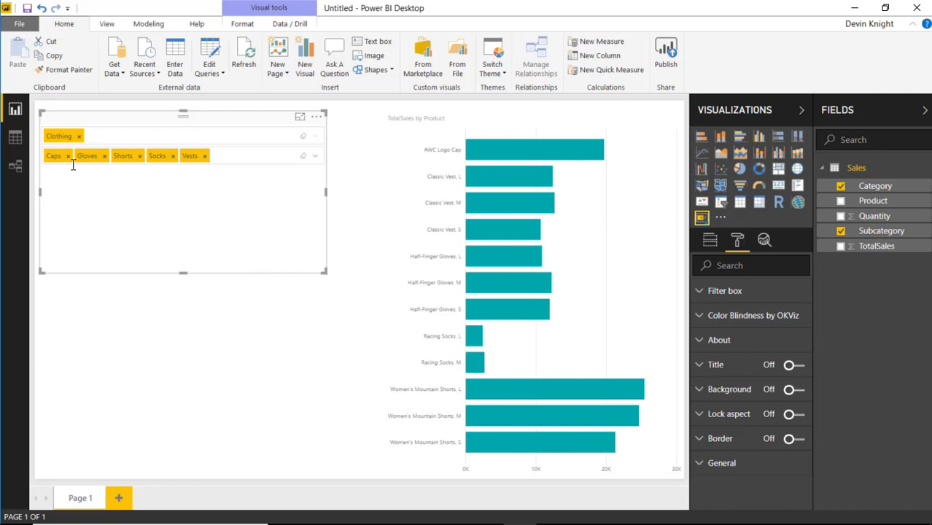
pyautogui.moveTo(78, 175)
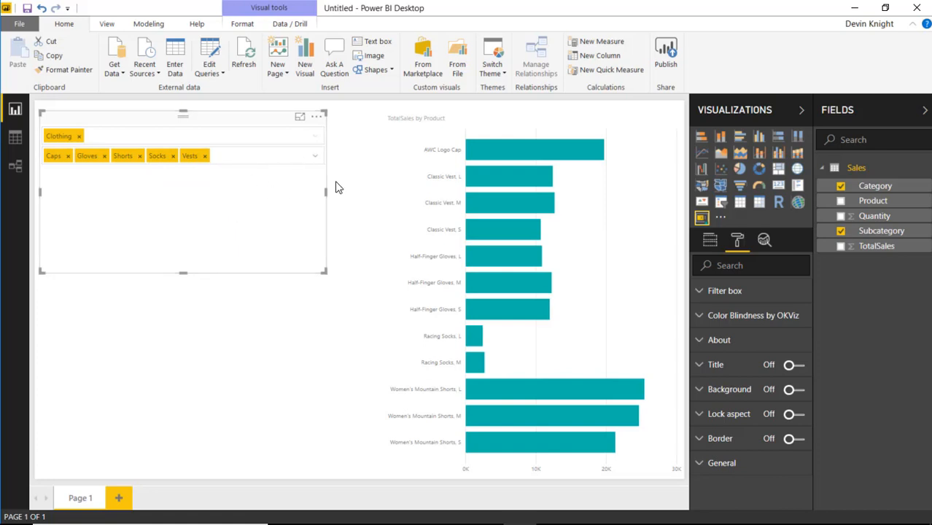
pyautogui.moveTo(288, 240)
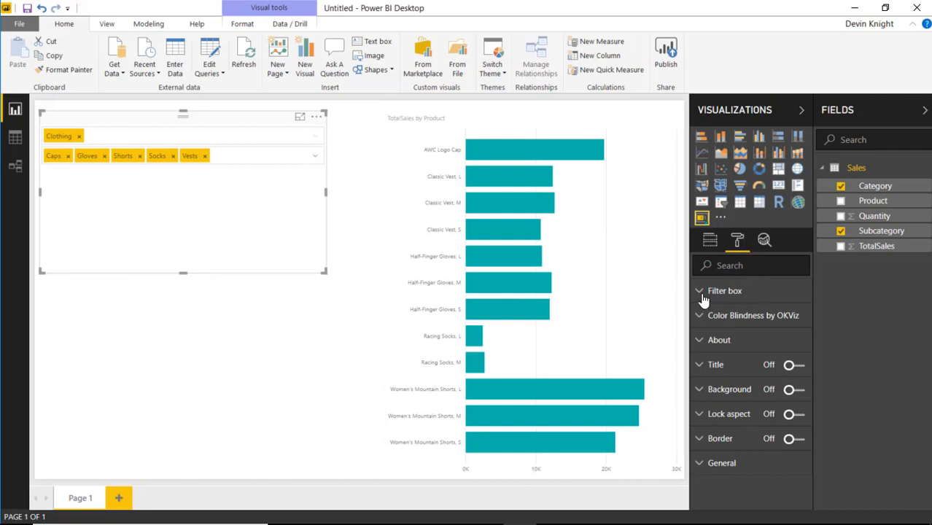
# - Expand the Smart Filter's Filter box settings and toggle Compress on
pyautogui.click(724, 290)
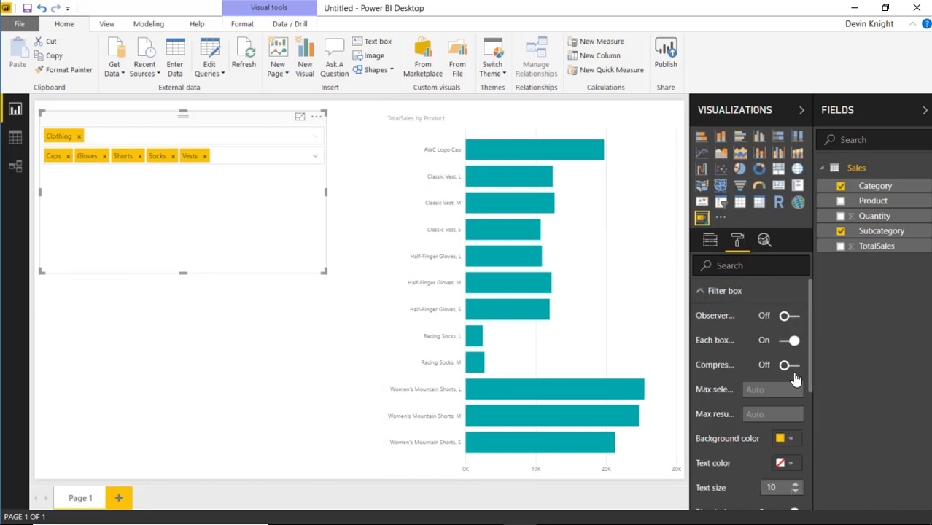
pyautogui.click(788, 364)
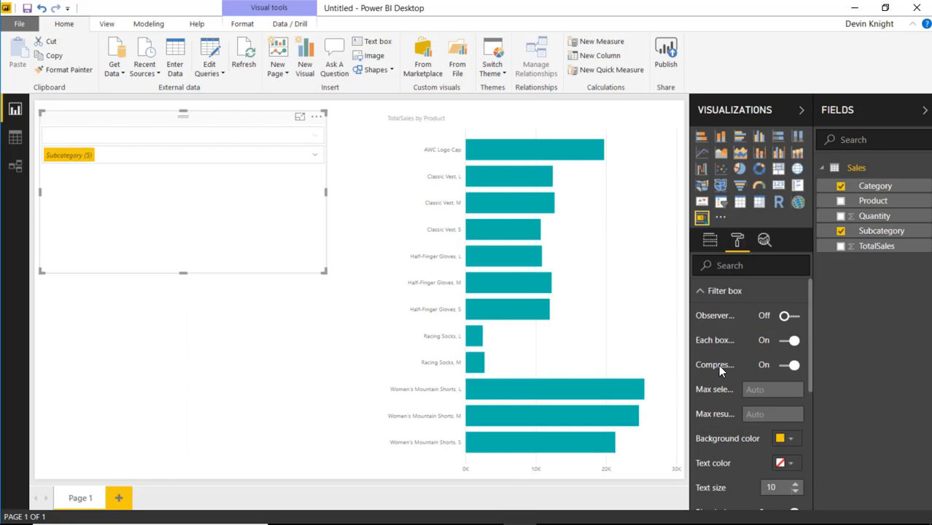
pyautogui.moveTo(715, 365)
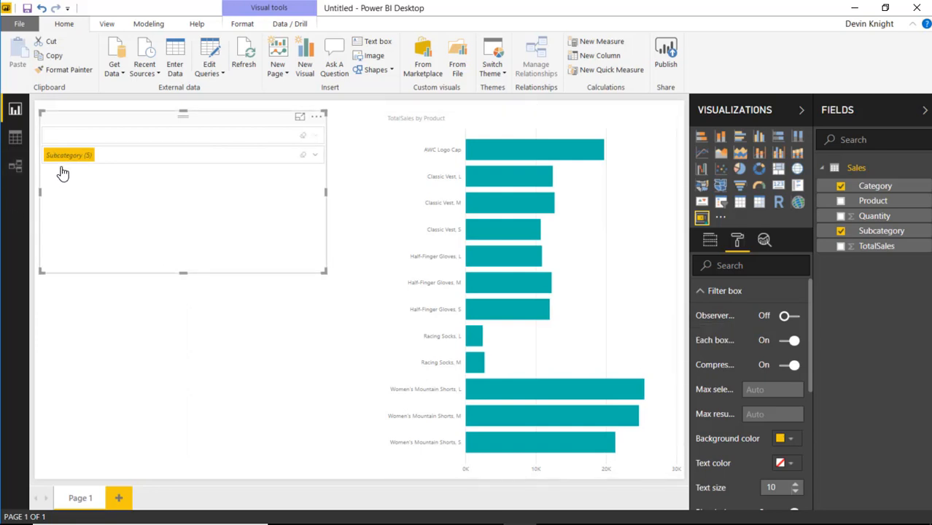
pyautogui.moveTo(99, 224)
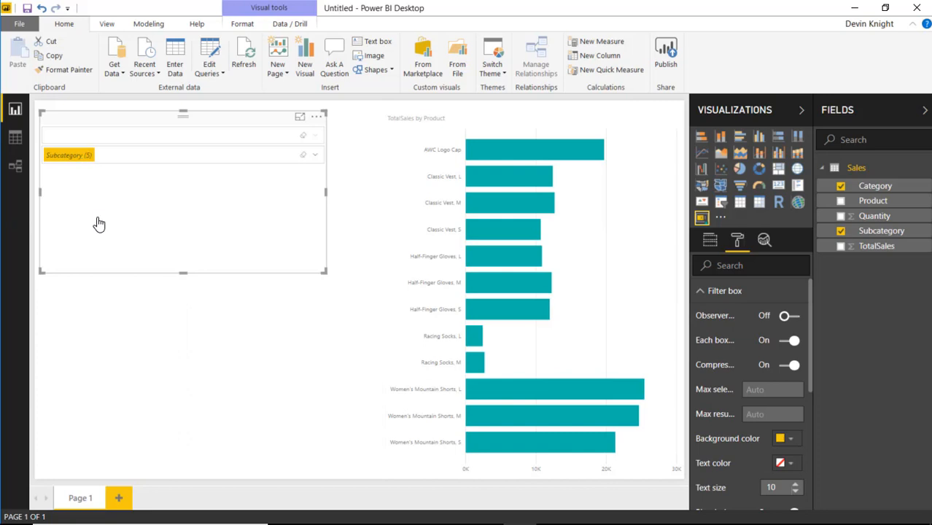
pyautogui.moveTo(397, 203)
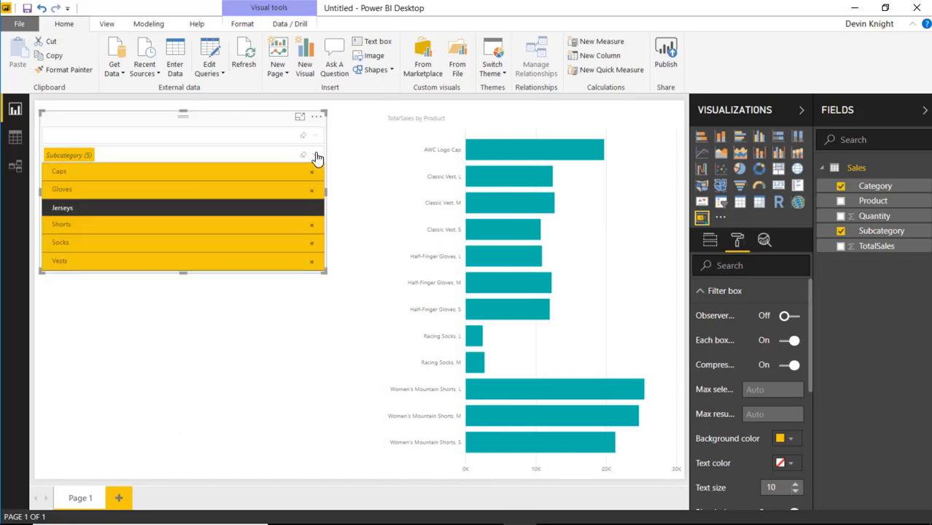
pyautogui.moveTo(235, 167)
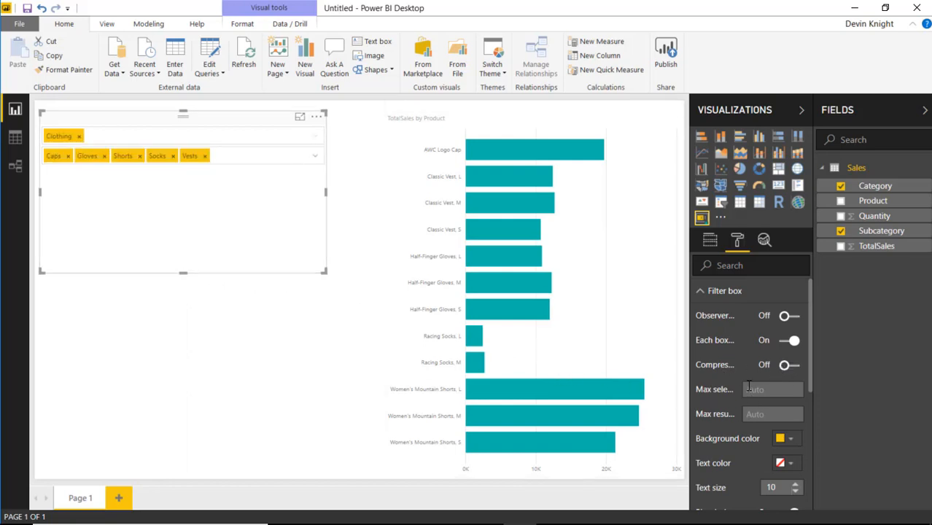
# - Set the chip Background color to purple and Text color to white
pyautogui.scroll(-3)
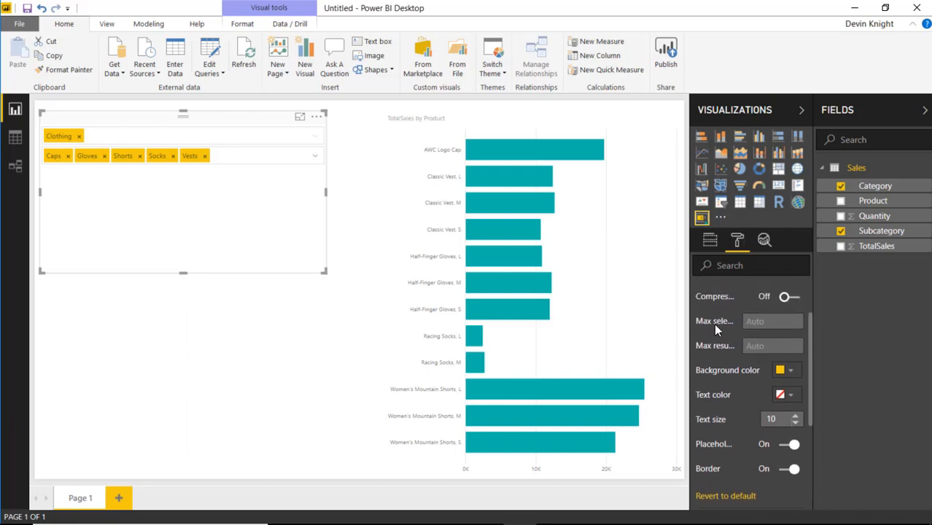
pyautogui.moveTo(718, 362)
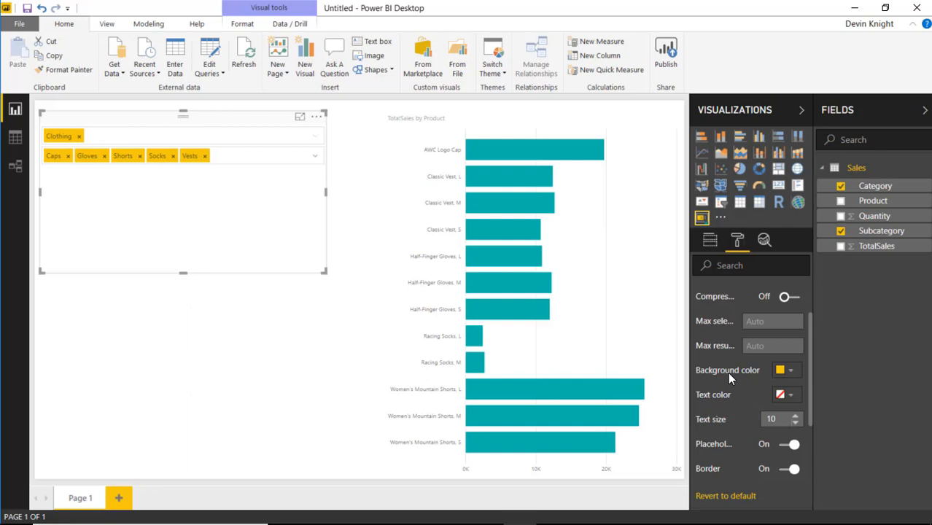
pyautogui.moveTo(763, 381)
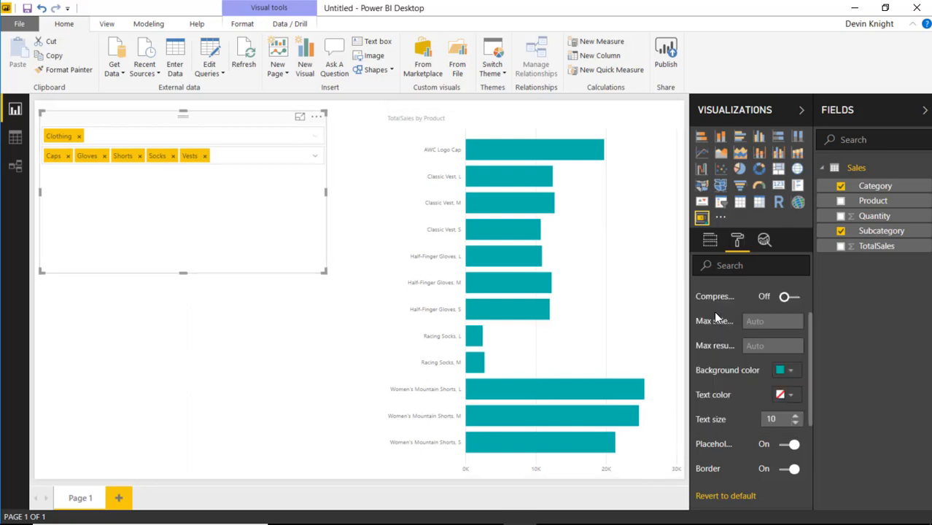
pyautogui.click(794, 370)
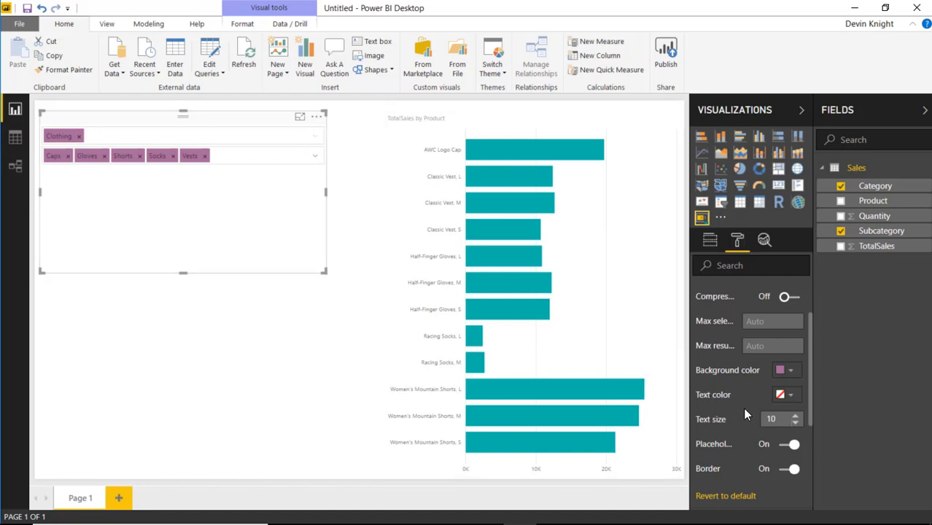
pyautogui.click(779, 370)
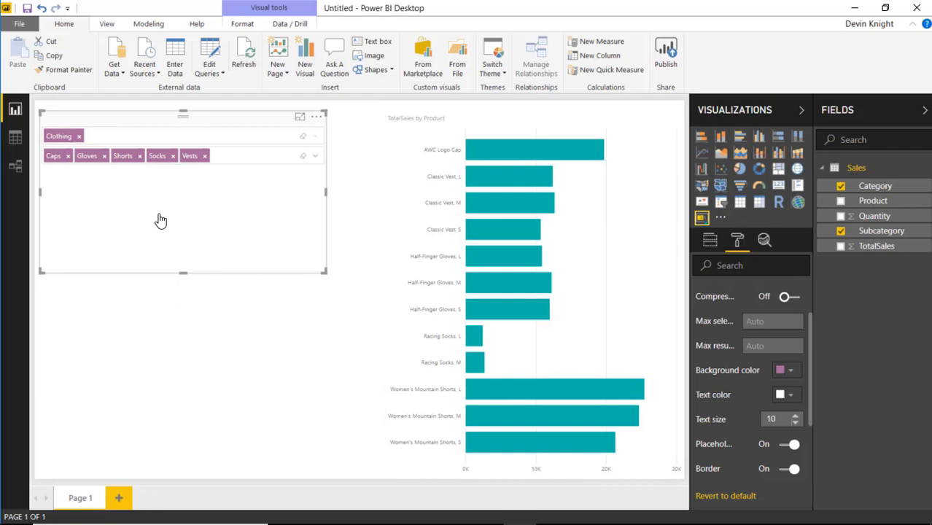
pyautogui.moveTo(241, 246)
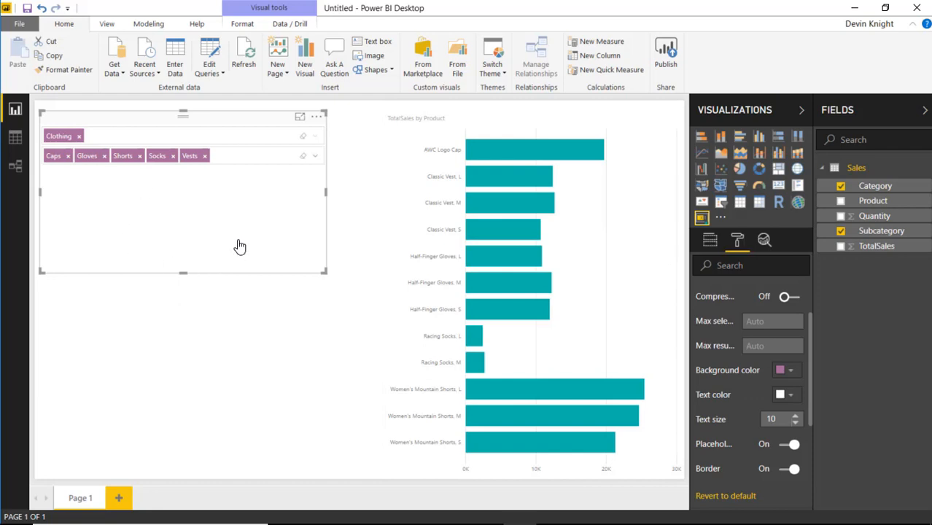
pyautogui.moveTo(199, 217)
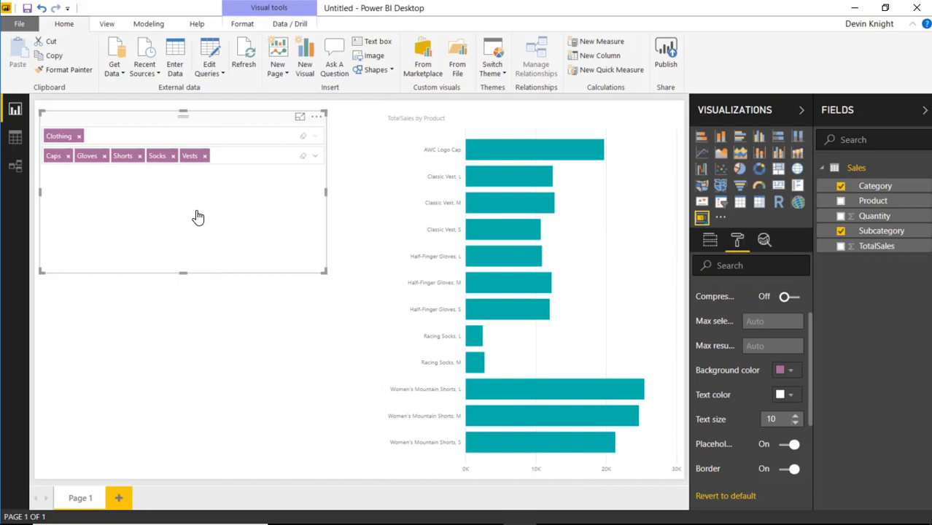
pyautogui.moveTo(215, 219)
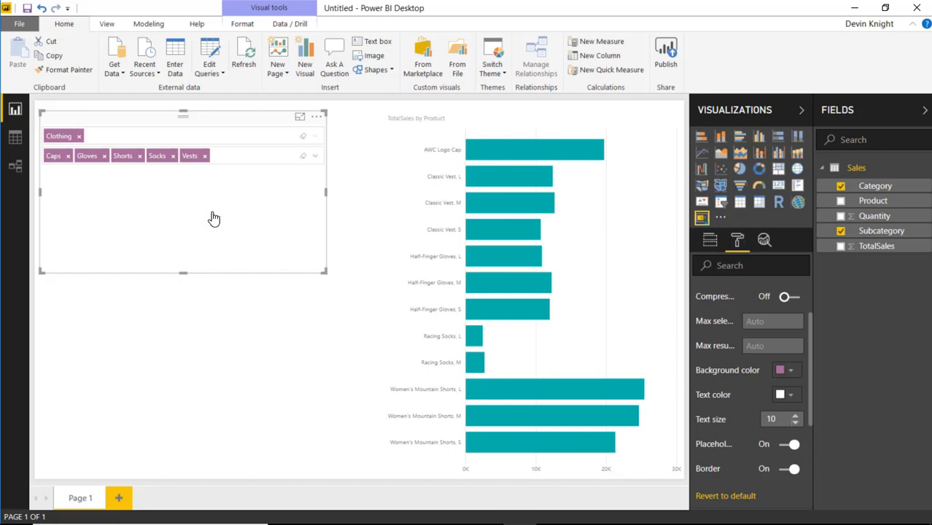
pyautogui.moveTo(384, 198)
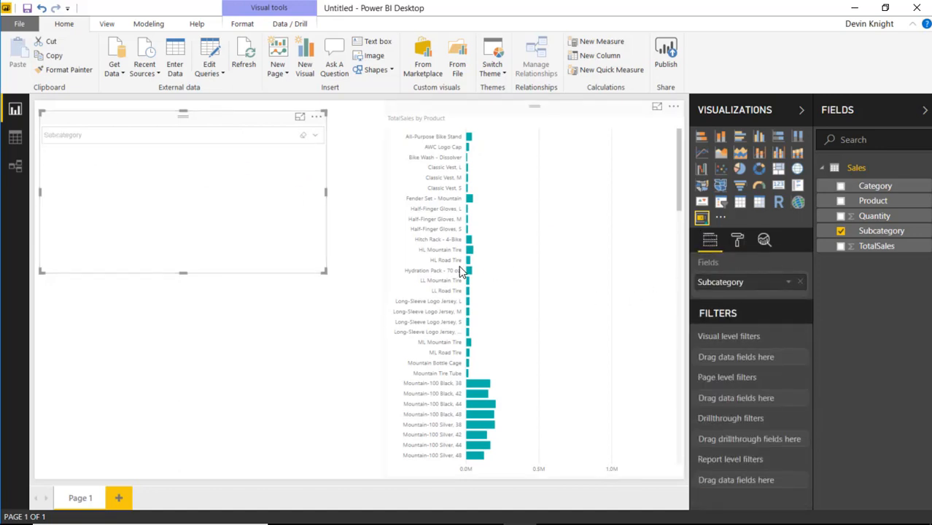
pyautogui.moveTo(183, 273)
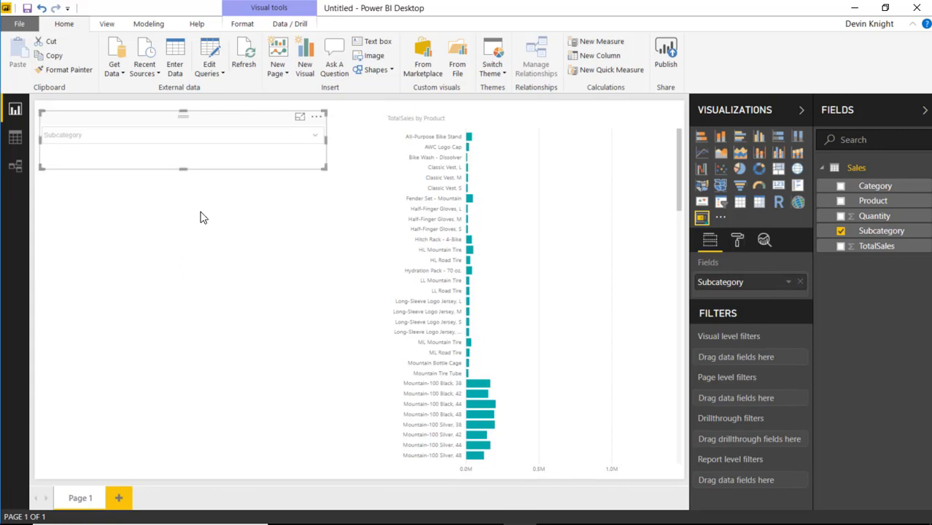
pyautogui.moveTo(125, 213)
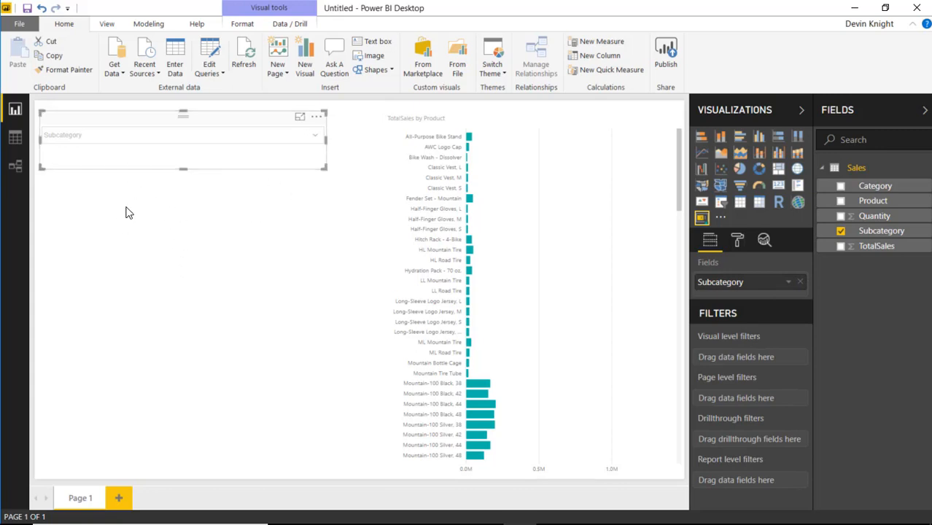
pyautogui.moveTo(242, 272)
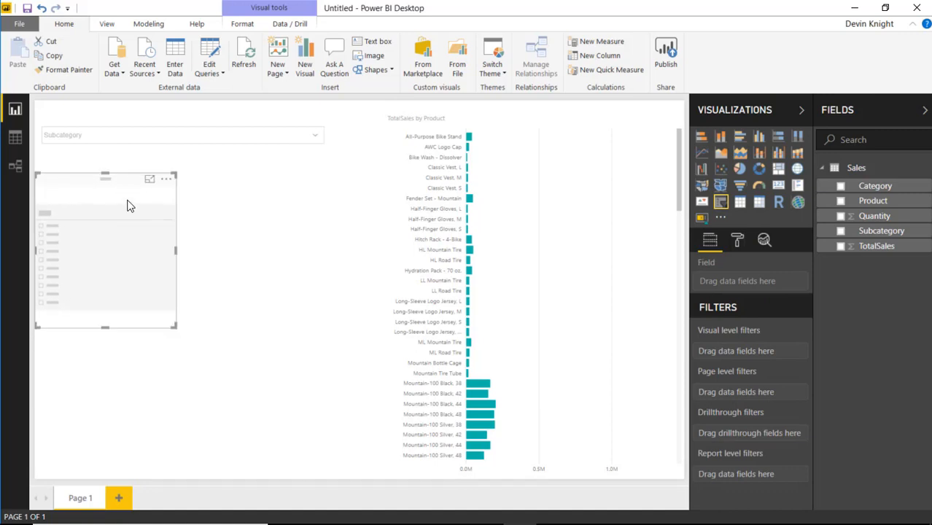
pyautogui.moveTo(85, 265)
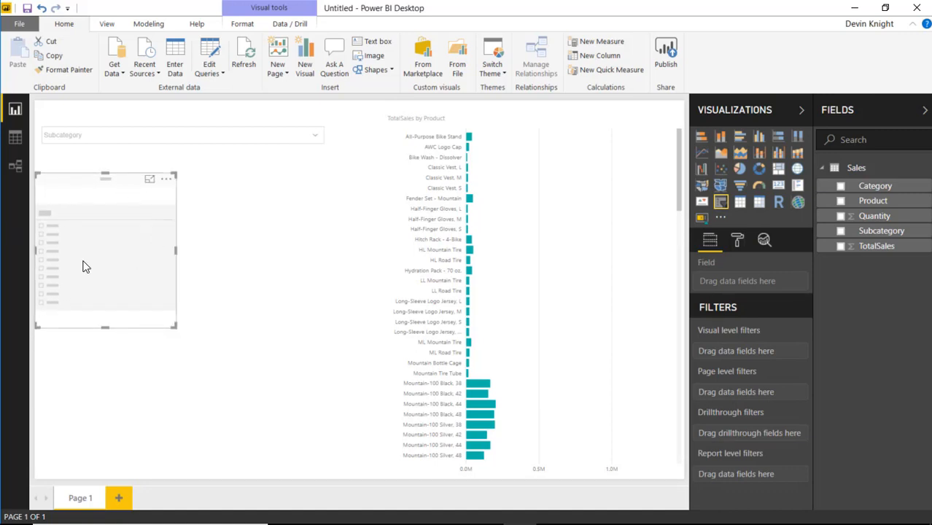
pyautogui.moveTo(880, 230)
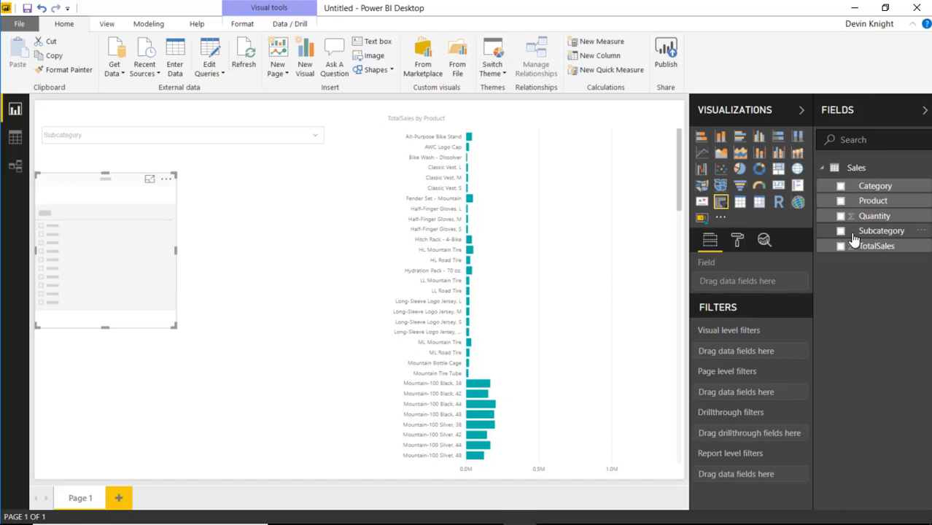
# - Select the Subcategory slicer and adjust its format settings, then reselect the Smart Filter's format
pyautogui.click(840, 231)
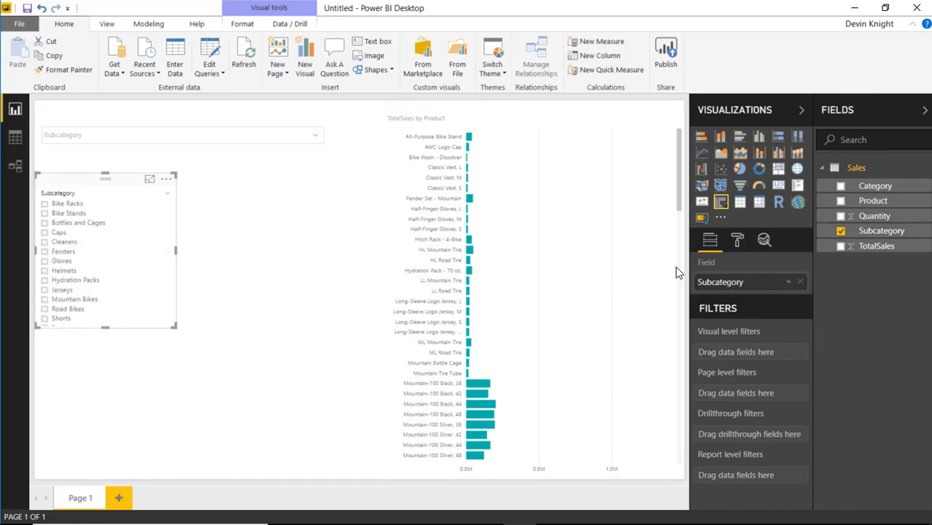
pyautogui.click(737, 241)
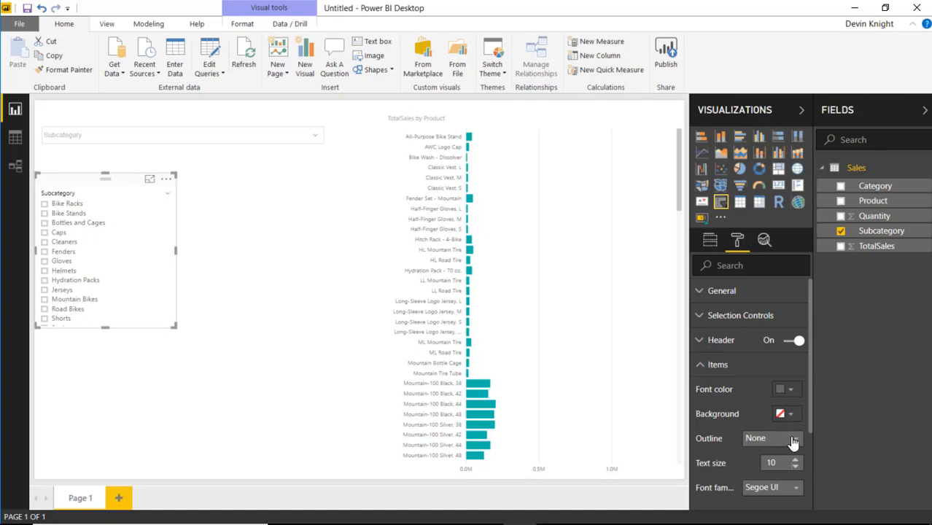
pyautogui.click(794, 459)
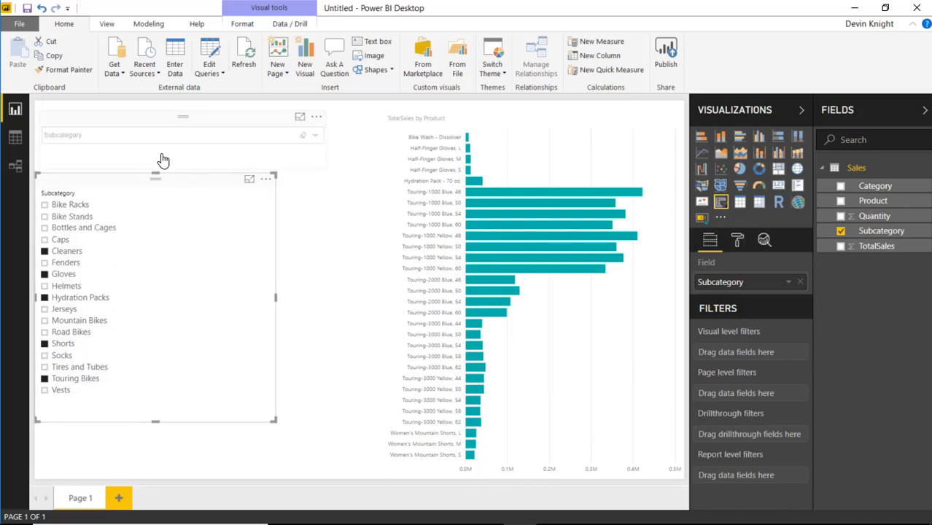
pyautogui.moveTo(220, 202)
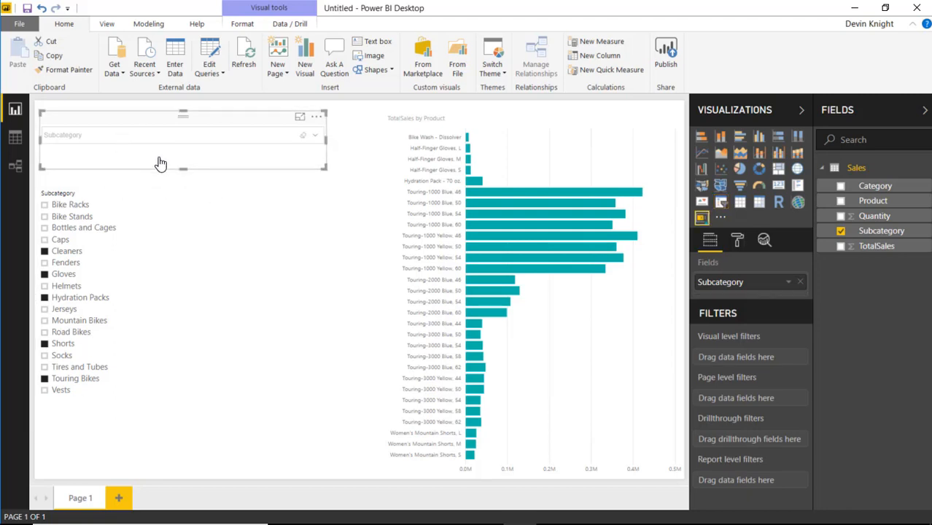
pyautogui.click(737, 240)
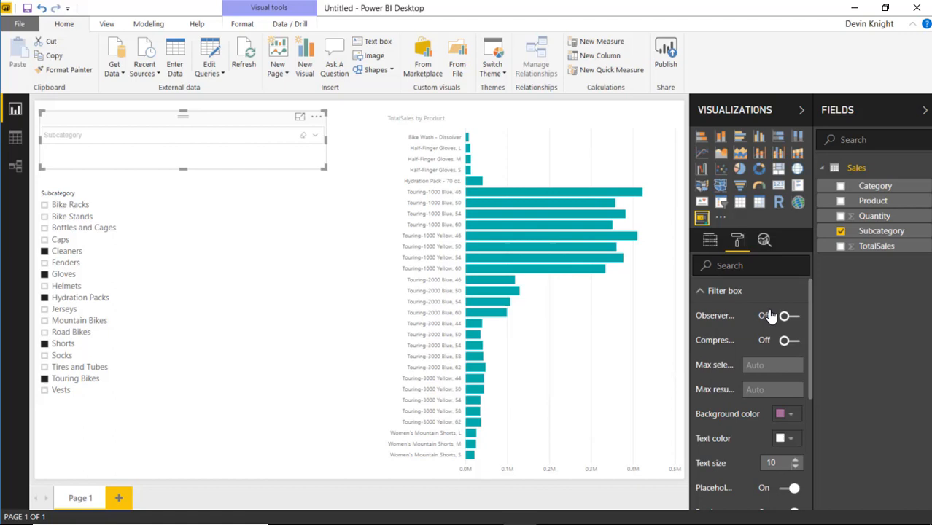
# - Switch Observer mode on so the Smart Filter mirrors slicer selections as tags
pyautogui.click(790, 315)
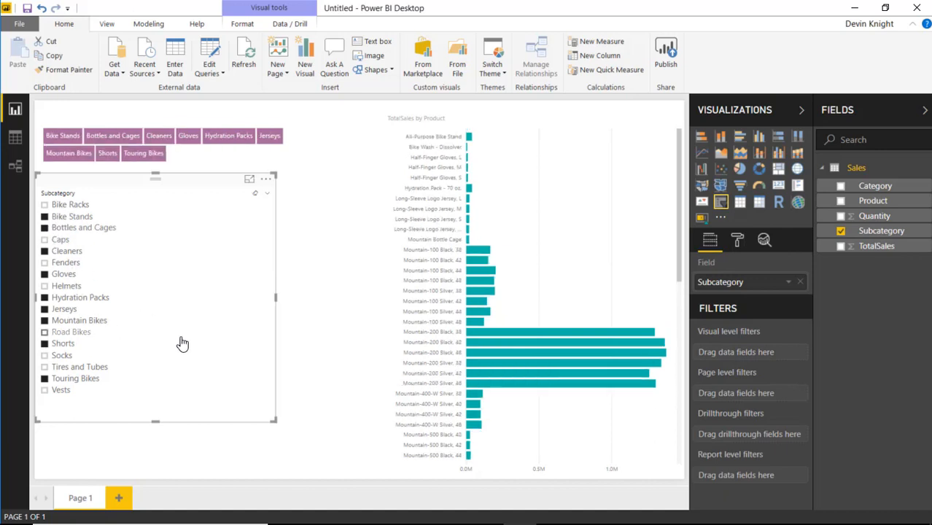
pyautogui.moveTo(167, 195)
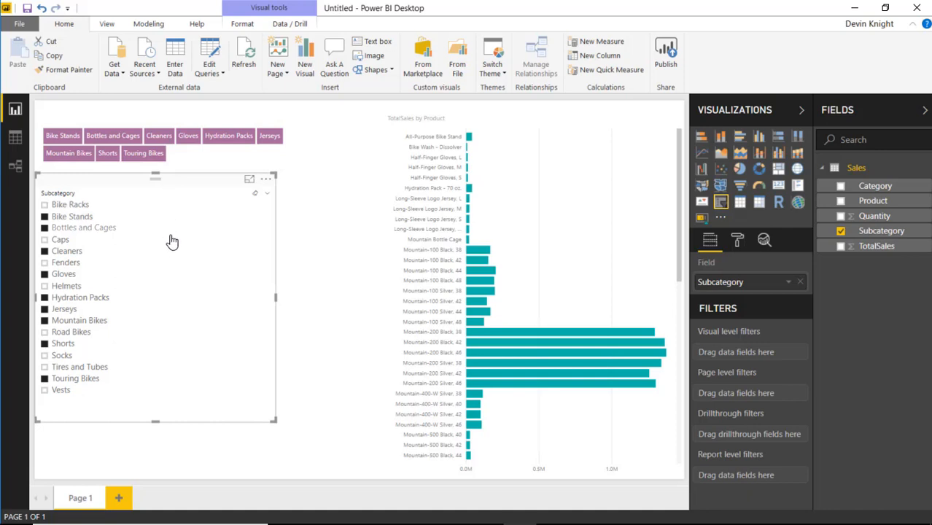
pyautogui.moveTo(470, 260)
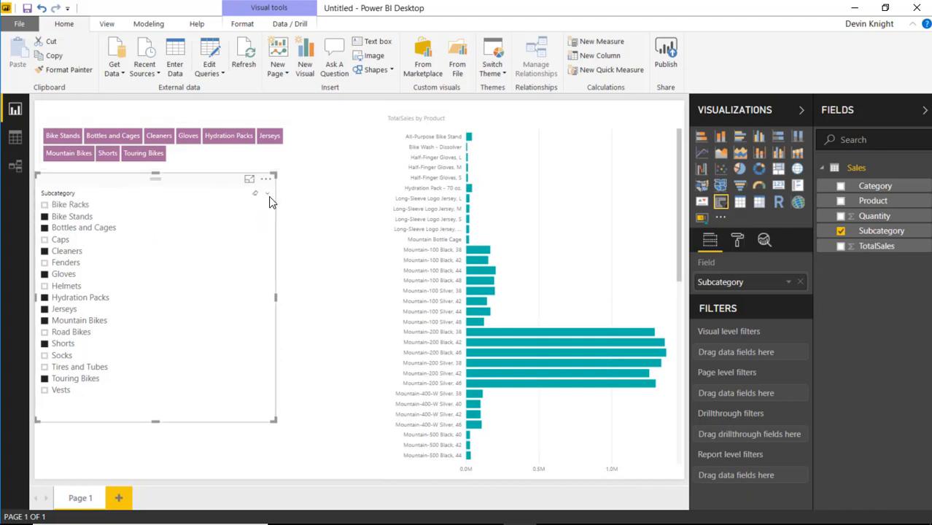
# - Make the Subcategory slicer a dropdown and select Caps, Cleaners, Gloves and Helmets
pyautogui.click(267, 193)
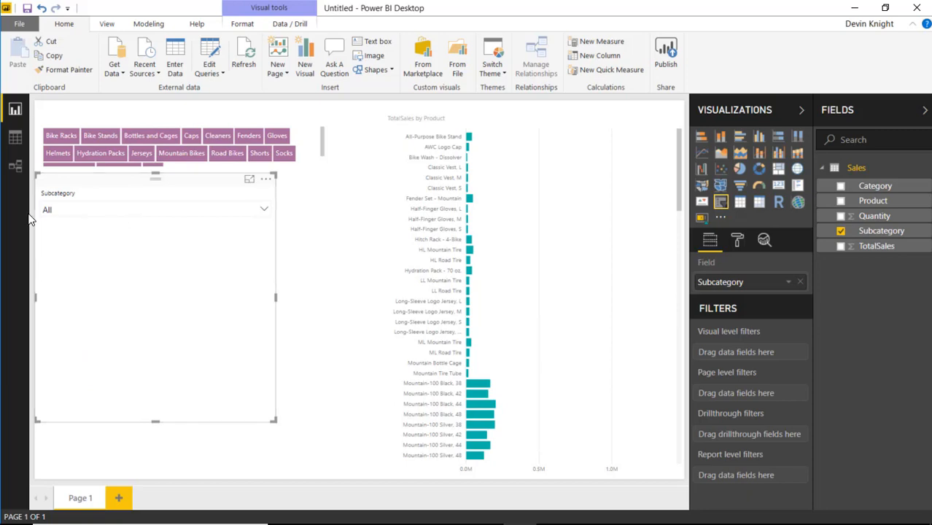
pyautogui.moveTo(193, 230)
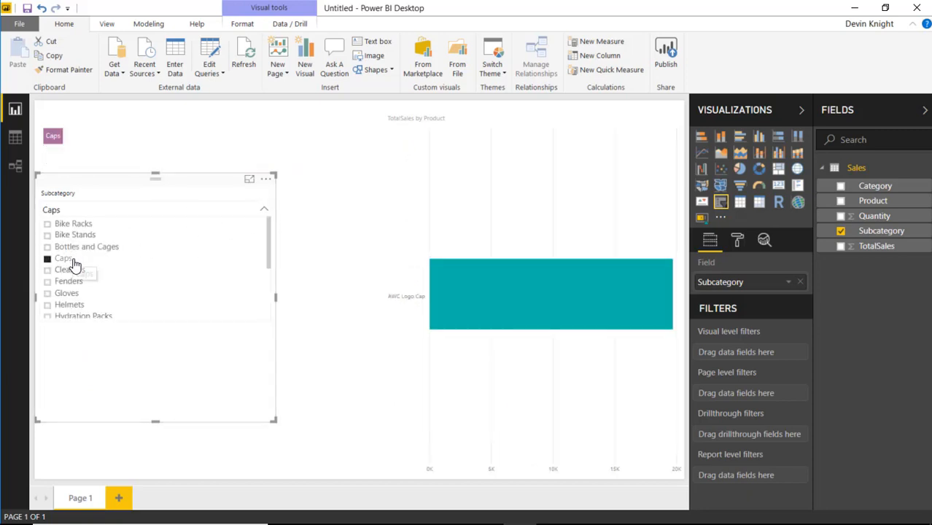
pyautogui.click(70, 269)
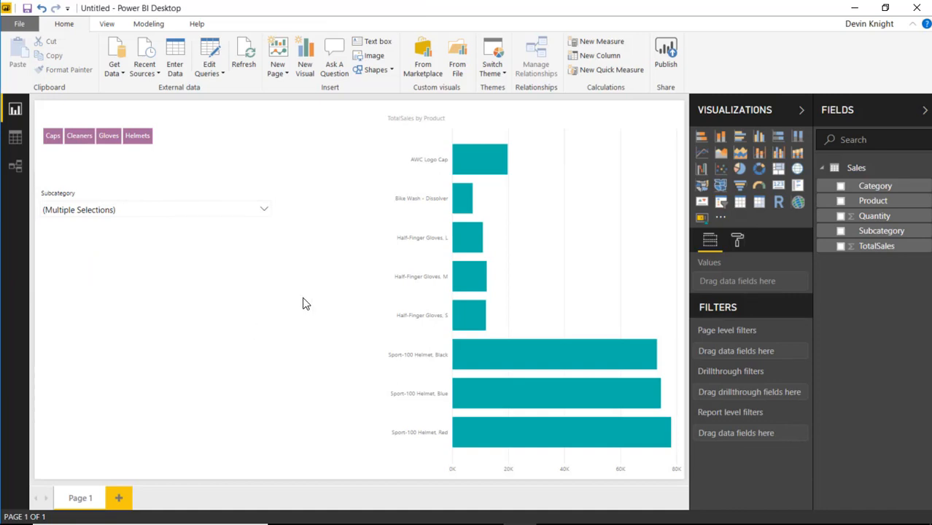
pyautogui.moveTo(309, 287)
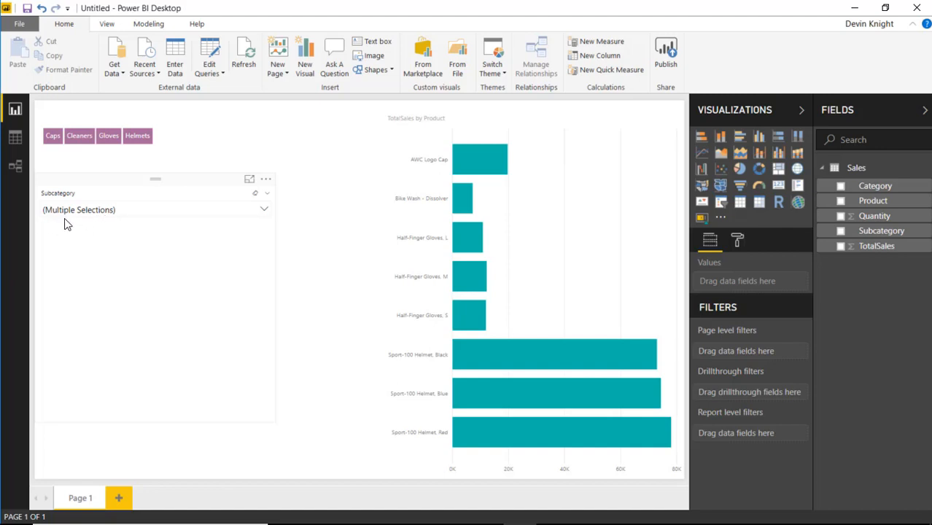
pyautogui.moveTo(201, 220)
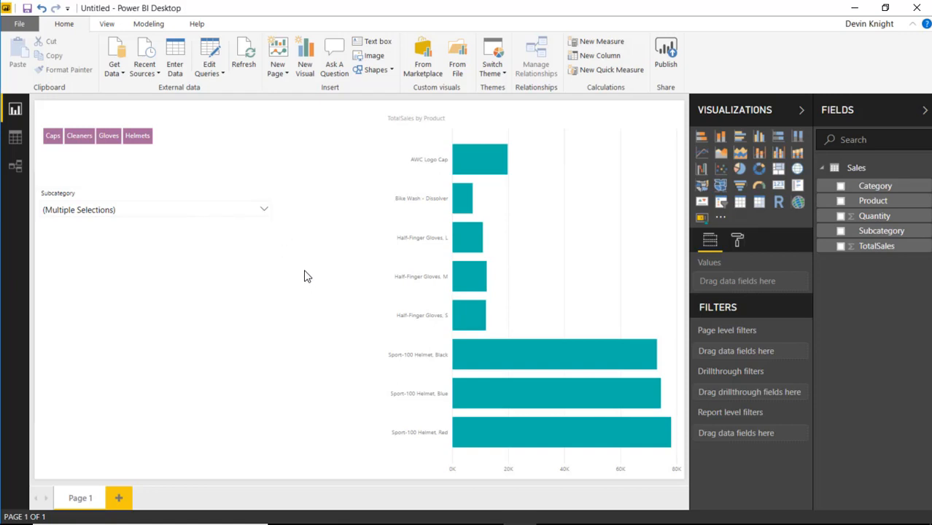
pyautogui.moveTo(285, 205)
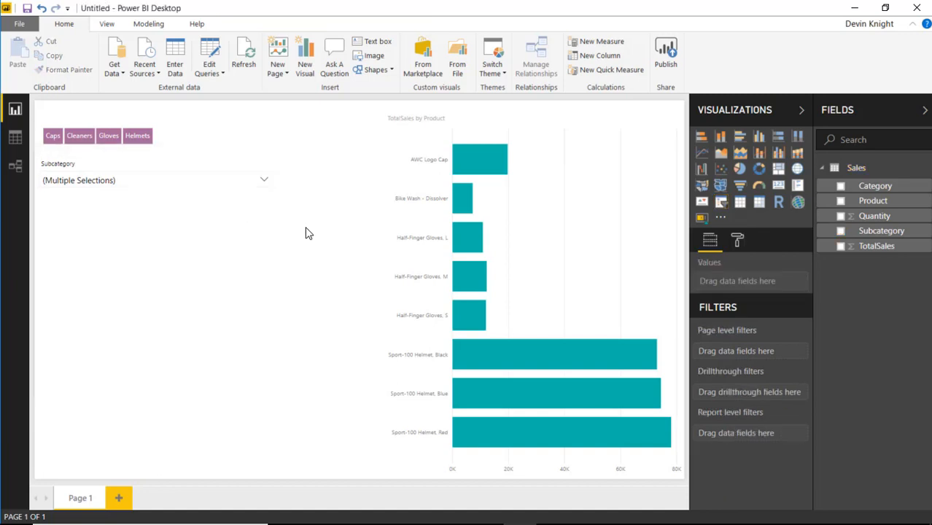
pyautogui.moveTo(357, 256)
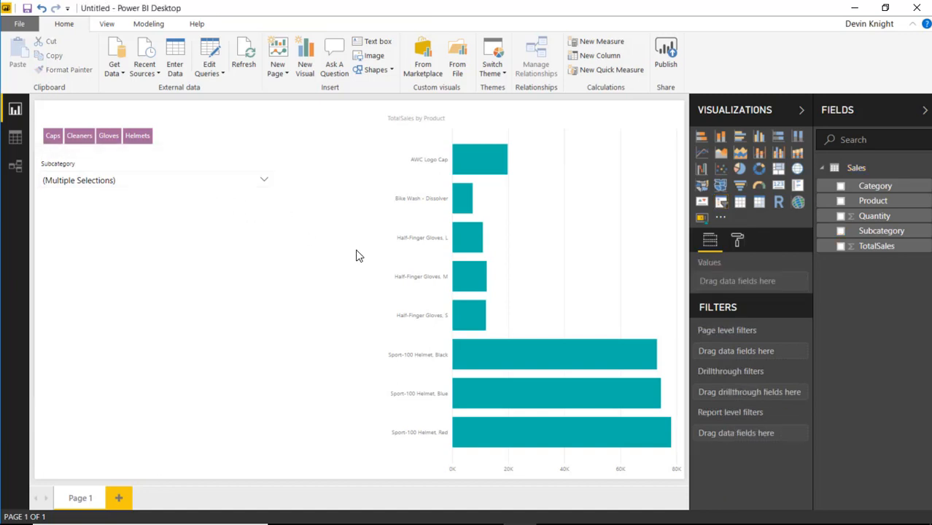
pyautogui.moveTo(348, 233)
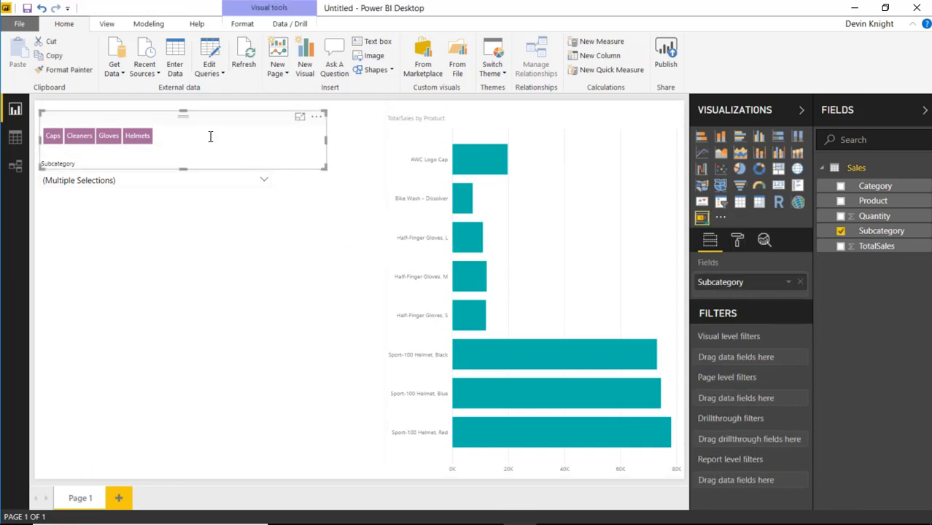
# - Preview Low Contrast and Protanomaly vision simulations on the Smart Filter, then restore Normal
pyautogui.click(736, 240)
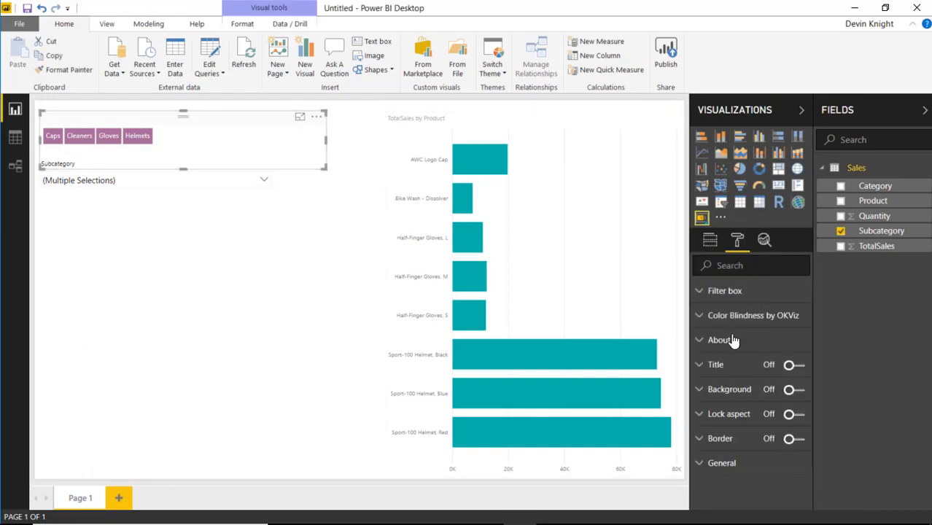
pyautogui.moveTo(764, 324)
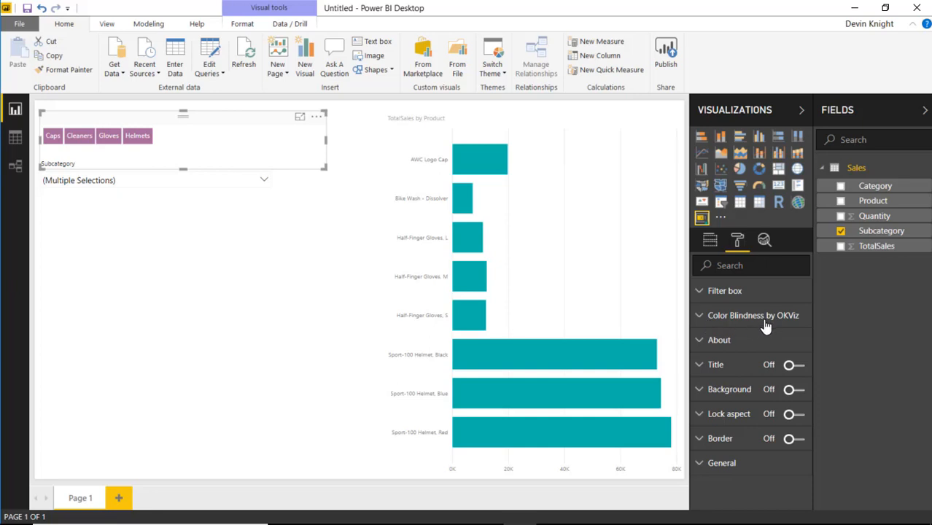
pyautogui.moveTo(721, 325)
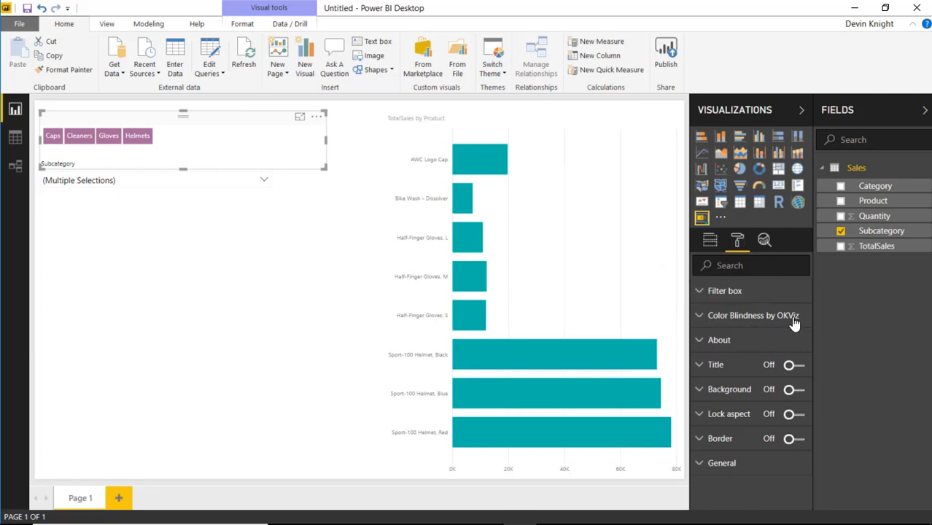
pyautogui.moveTo(739, 325)
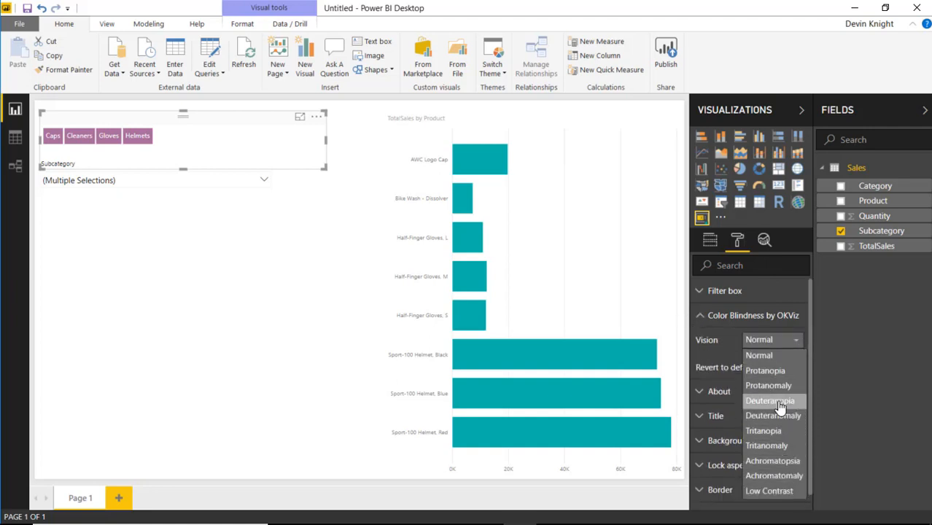
pyautogui.moveTo(769, 490)
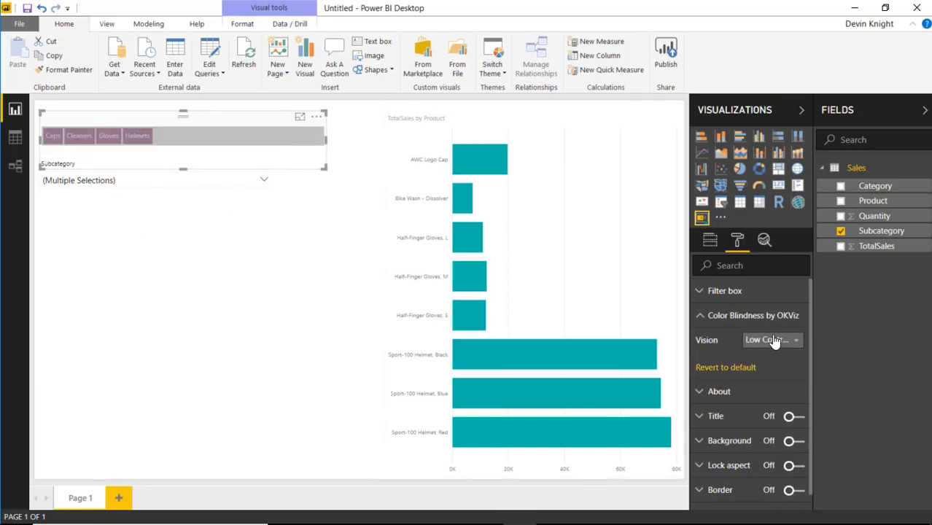
pyautogui.click(769, 340)
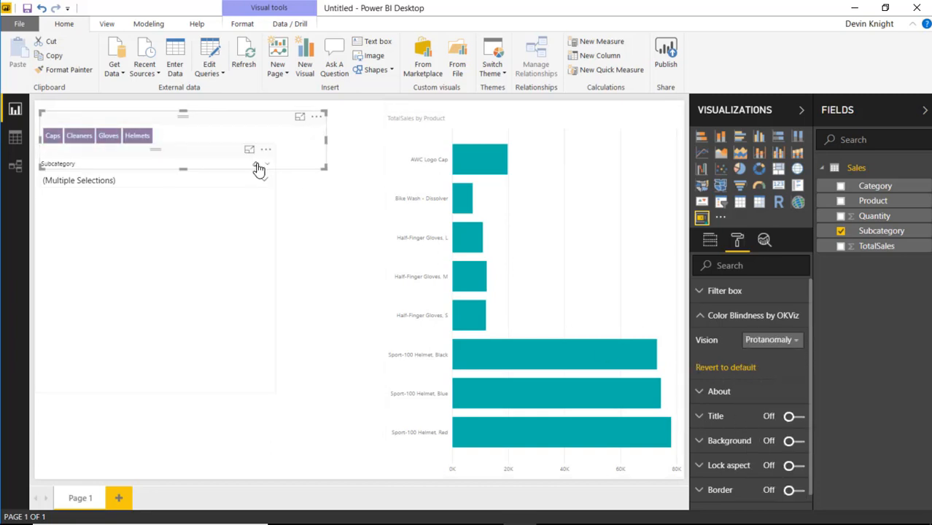
pyautogui.click(771, 339)
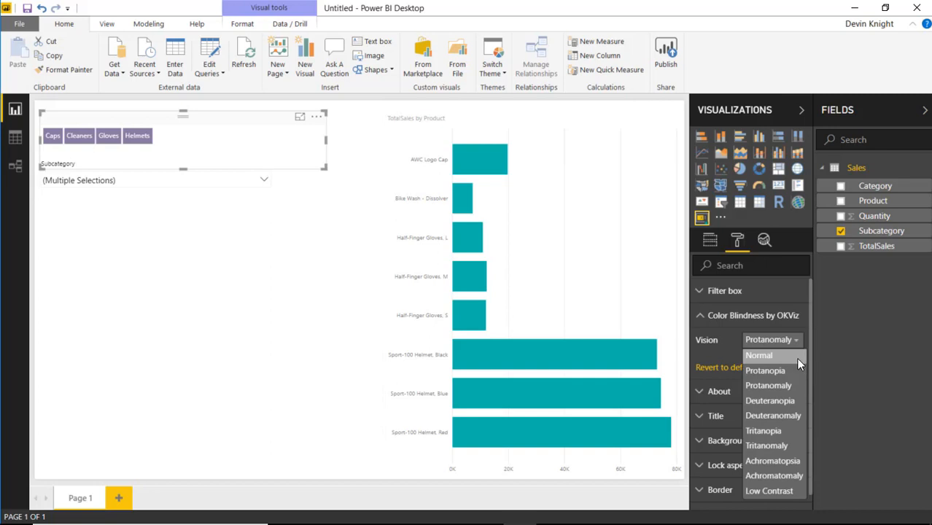
pyautogui.click(759, 355)
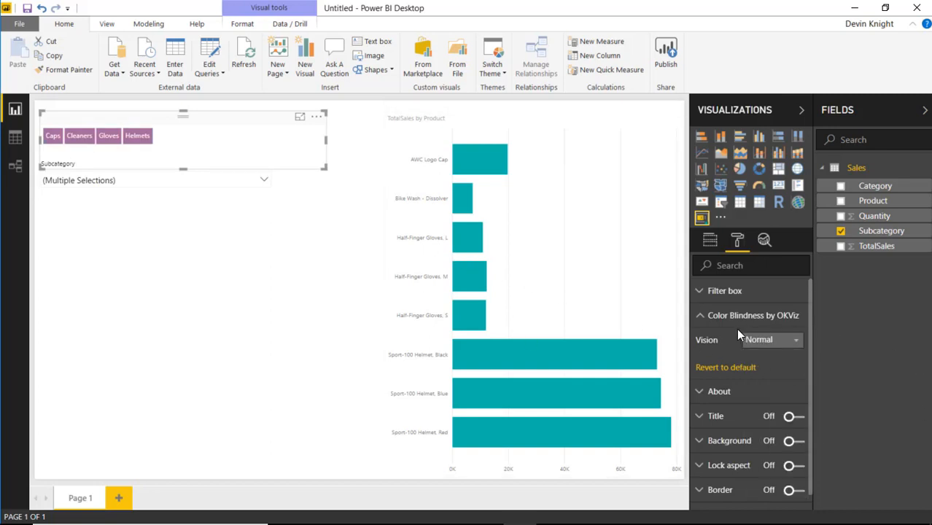